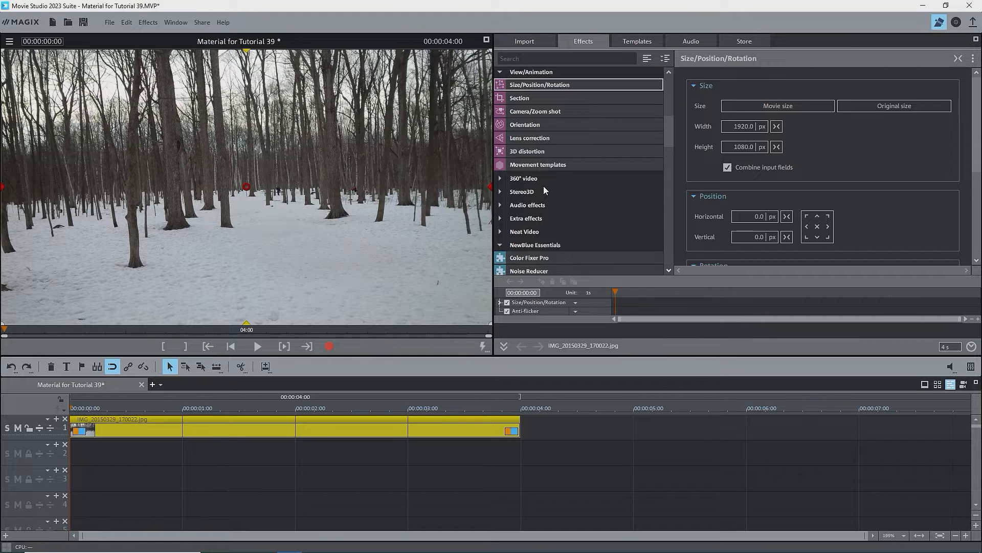
mouse_move(176, 22)
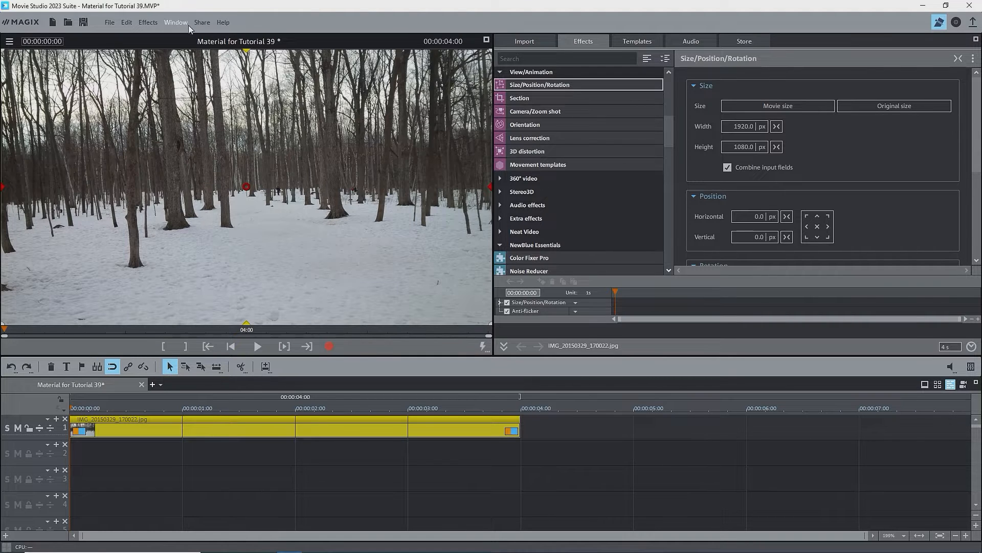
- Review and confirm the movie settings from the window/layout options
click(175, 22)
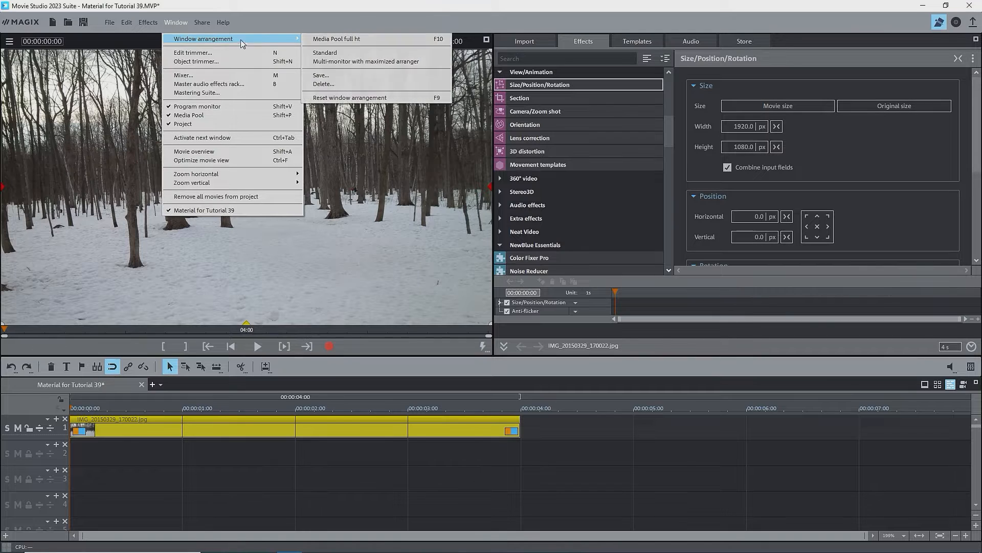
click(337, 38)
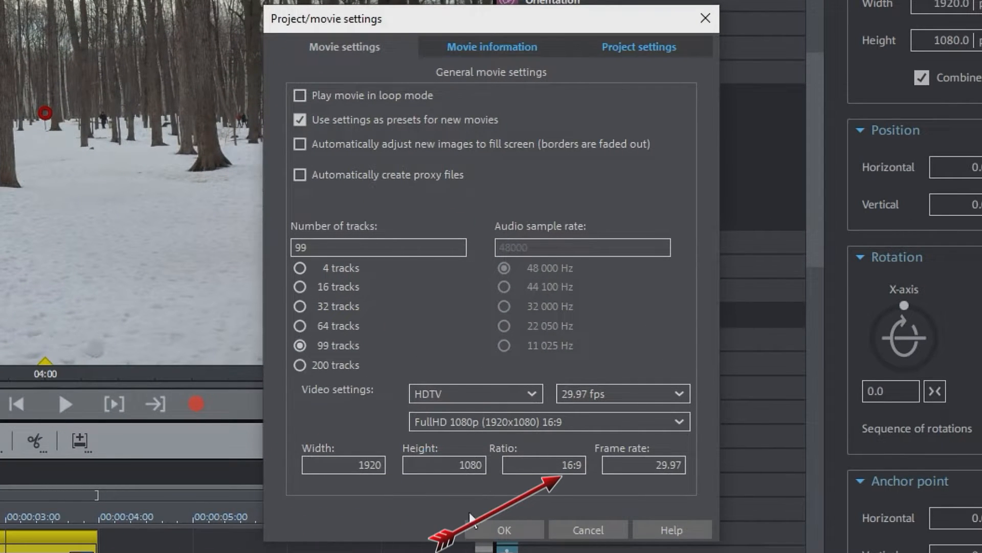
click(503, 529)
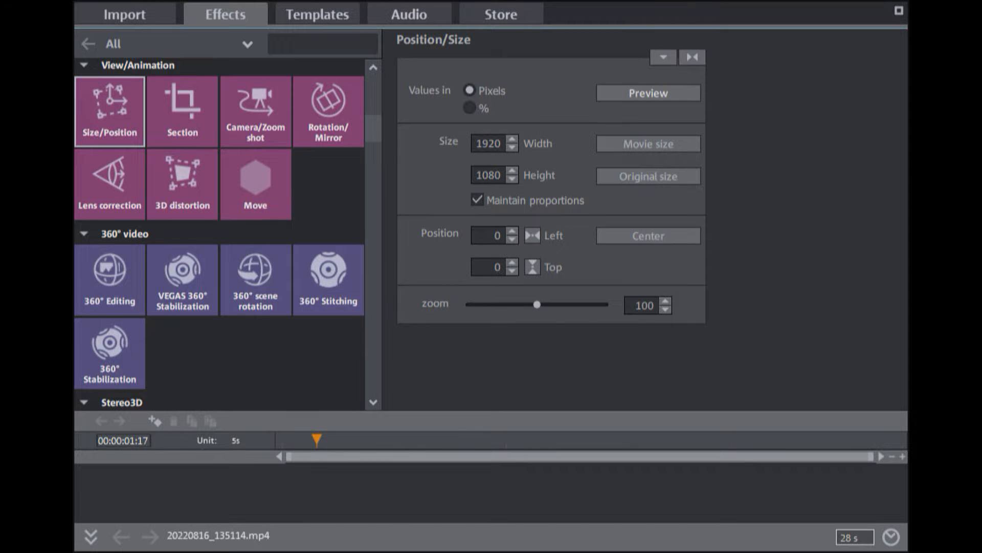
- Add the Size/Position/Rotation effect to the winter forest photo
click(328, 111)
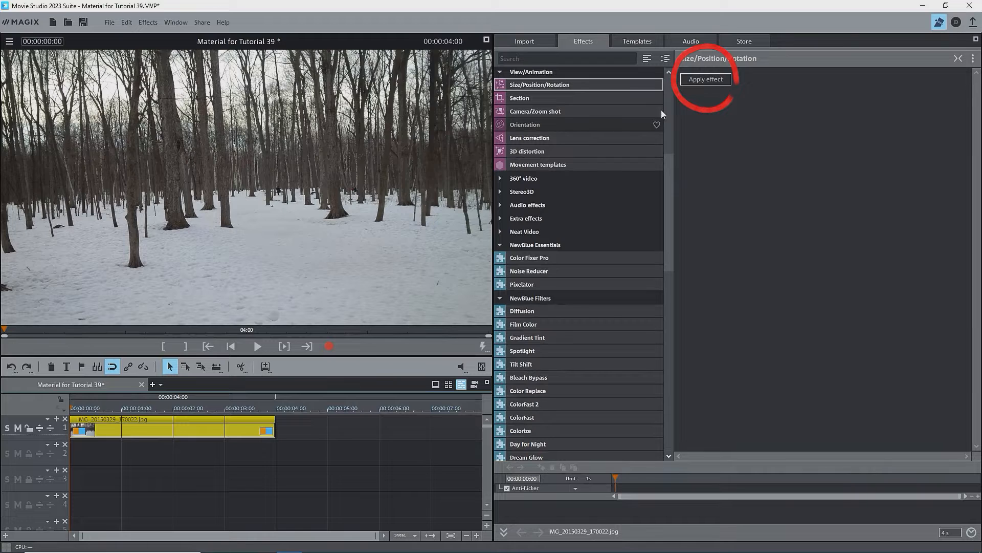
click(705, 79)
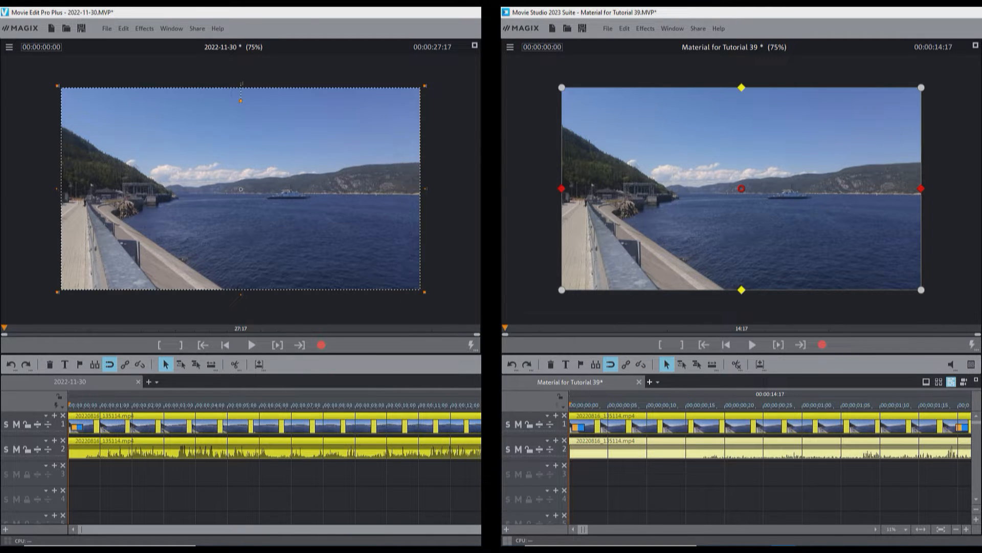
click(628, 420)
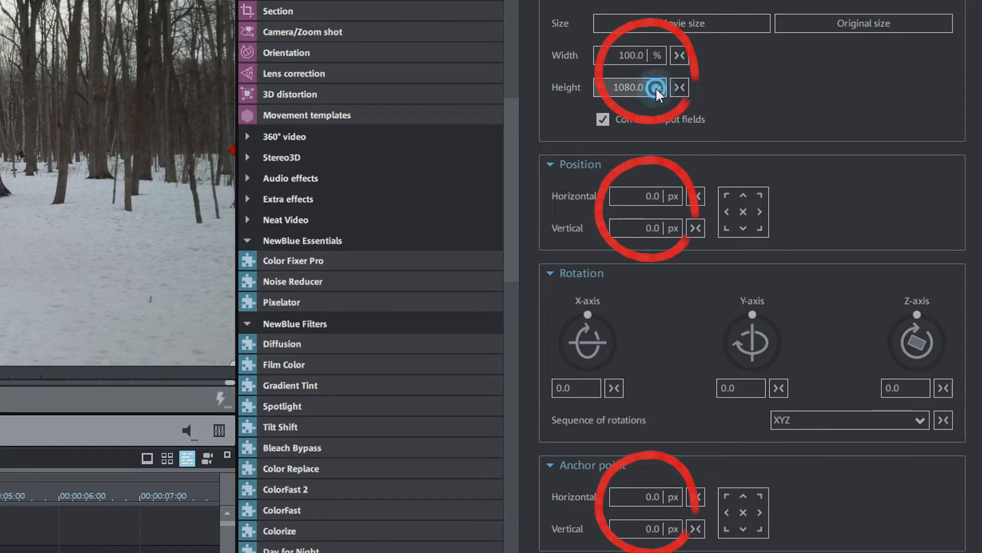
- Switch the photo size to percent, shrink it and move it to a preset position
click(635, 87)
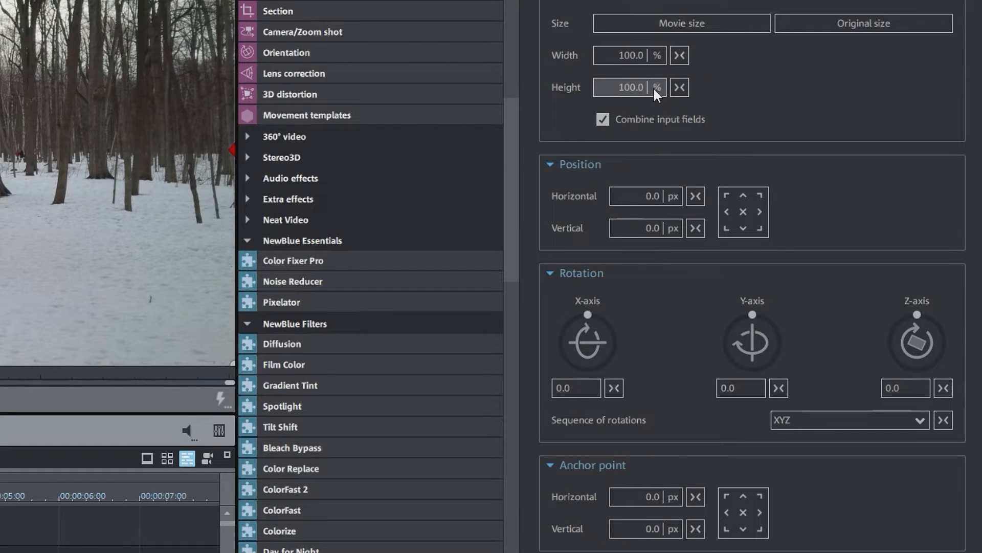
click(660, 55)
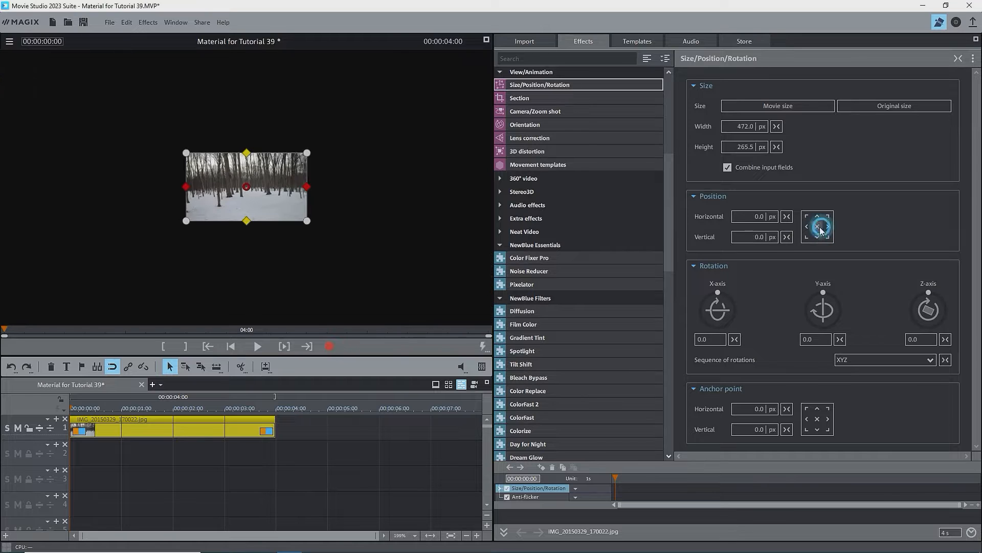
click(524, 41)
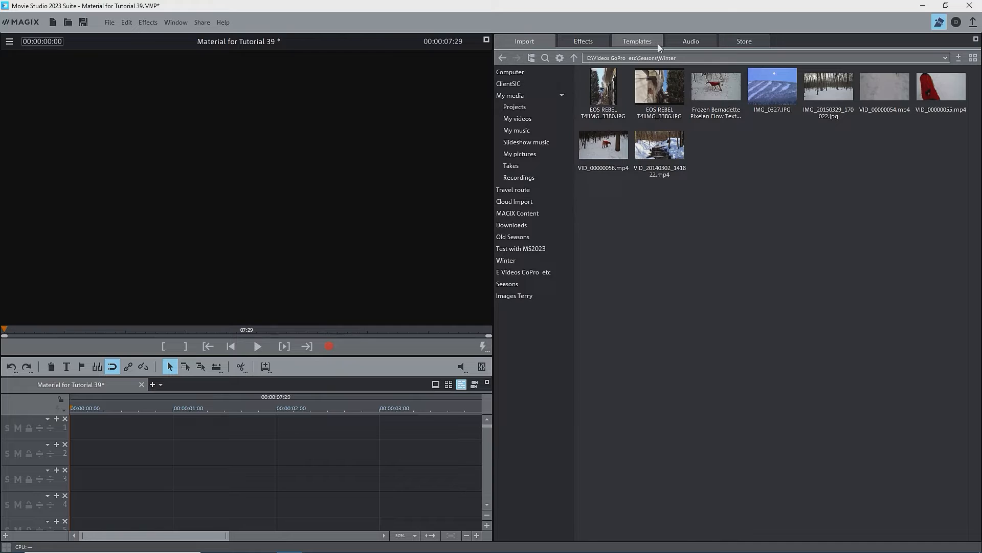
- Place Gradient 8 on track 1 and the winter forest photo IMG_20150329_170022.jpg on track 2
click(637, 41)
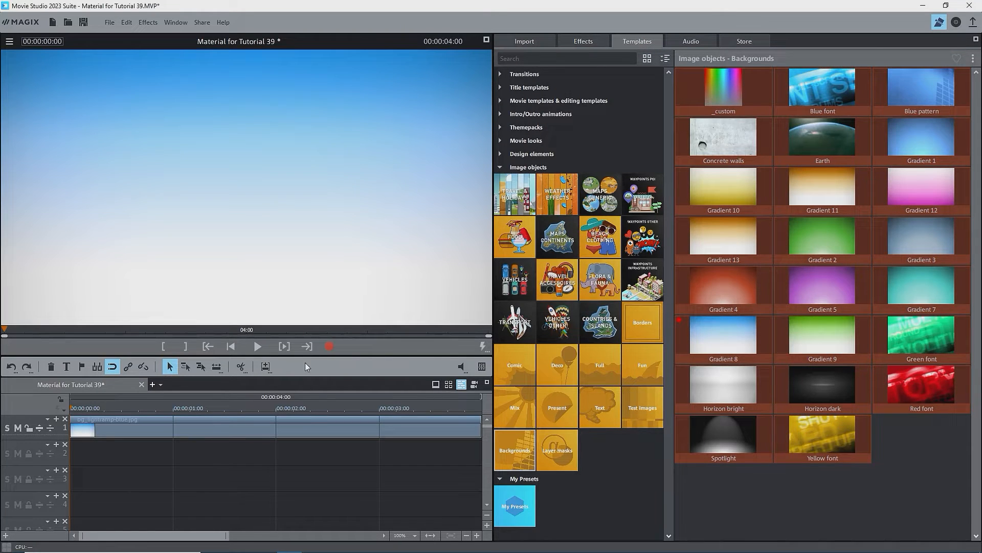
mouse_move(517, 29)
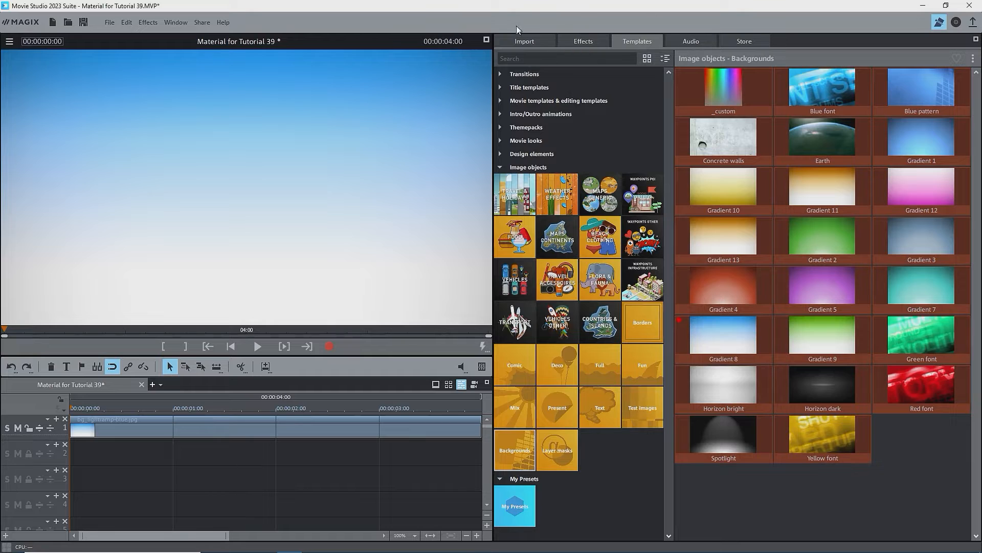
click(524, 41)
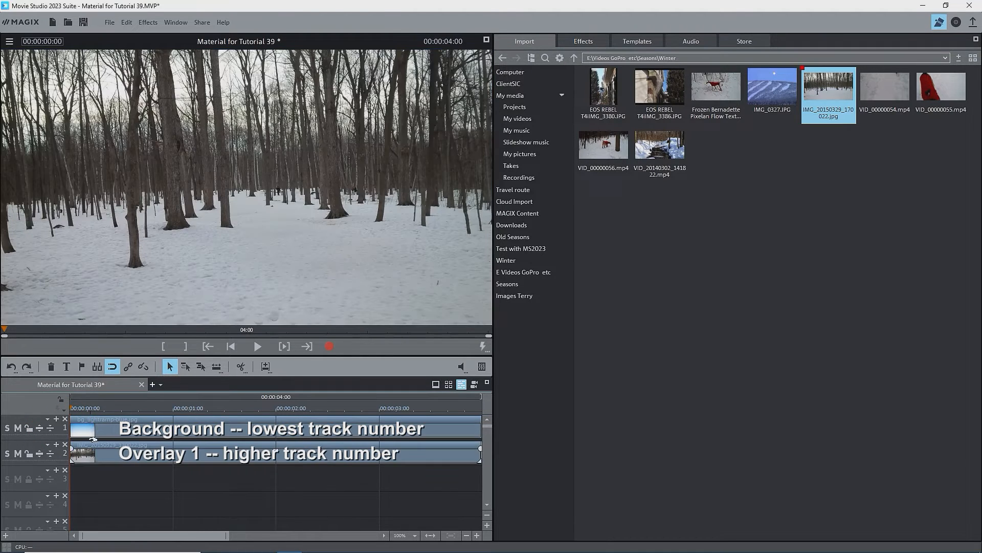
click(772, 86)
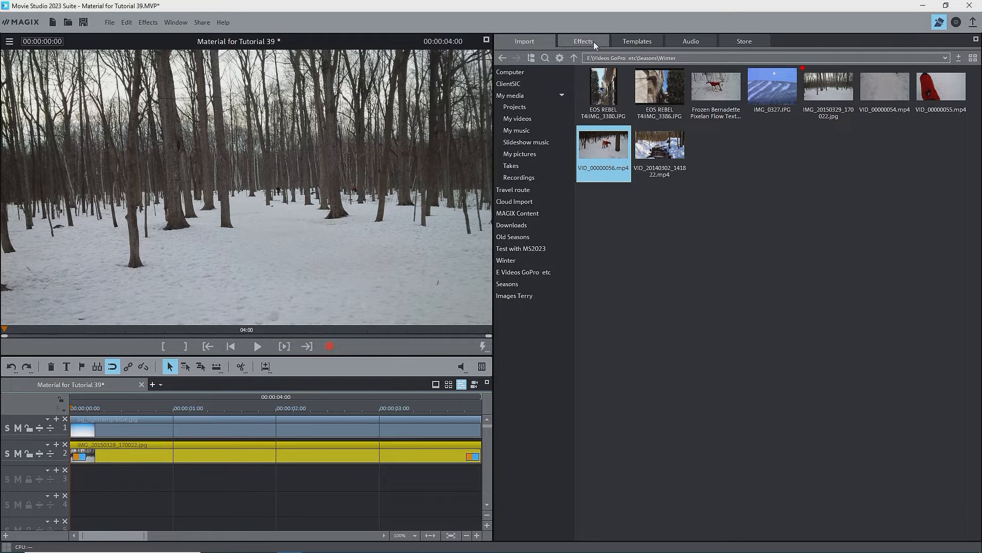
- Add Size/Position/Rotation to the track 2 forest photo and set the preview to 50%
click(582, 41)
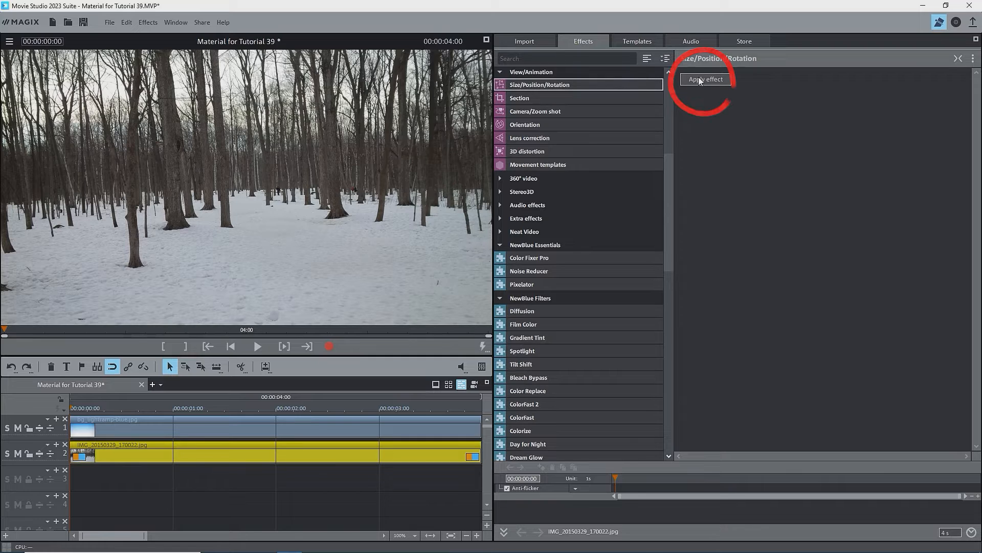
click(705, 78)
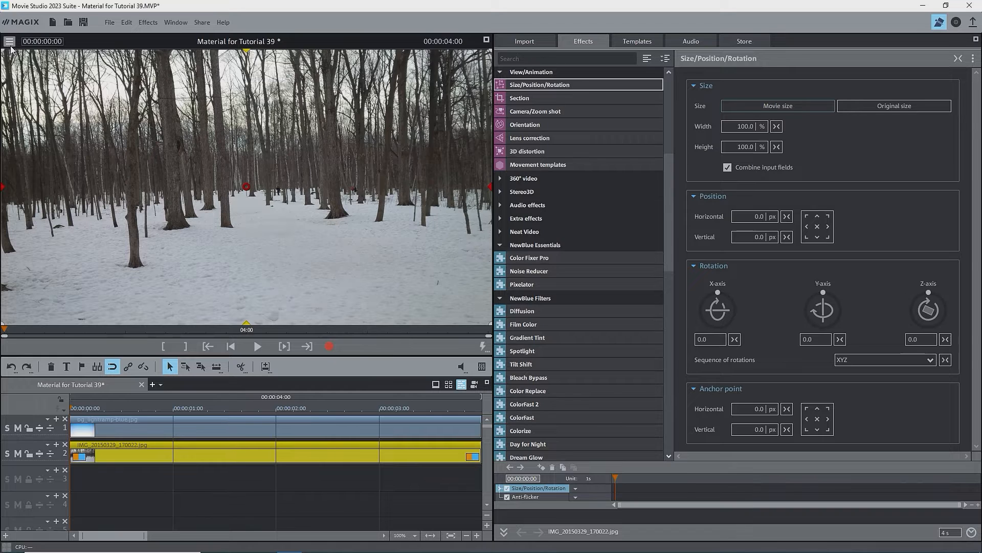
click(11, 41)
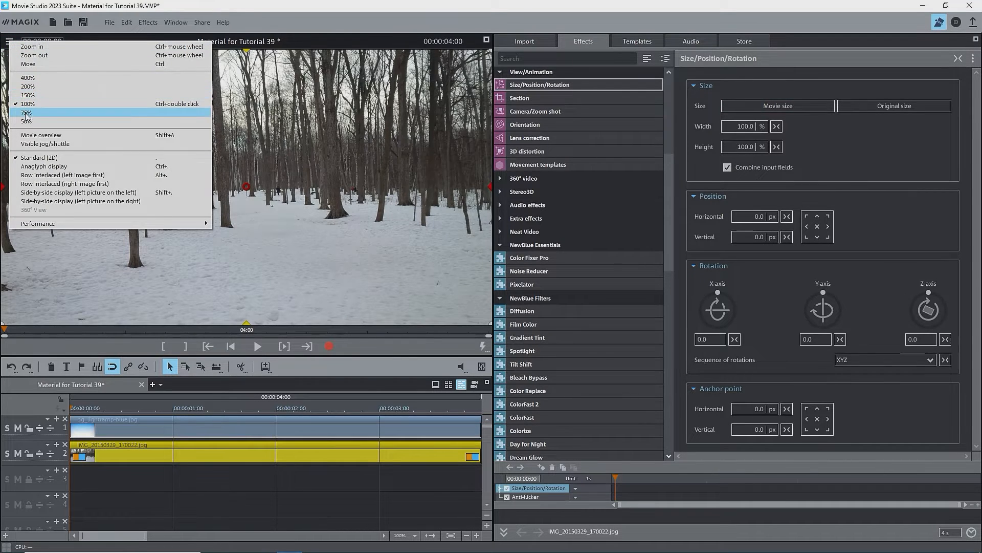
click(28, 121)
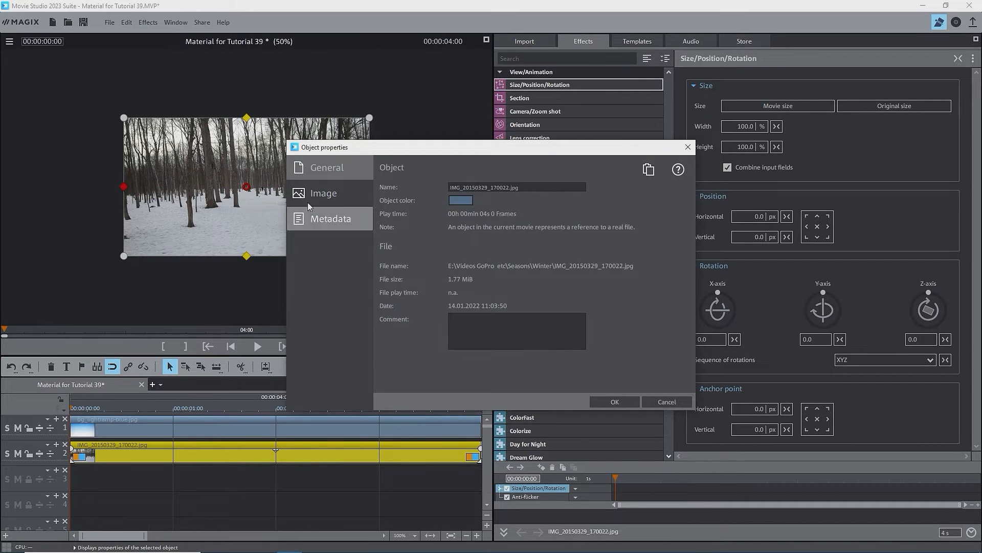
- Reset the forest photo to full 1920×1080 size and undo its Y and Z rotation
click(323, 193)
text(58)
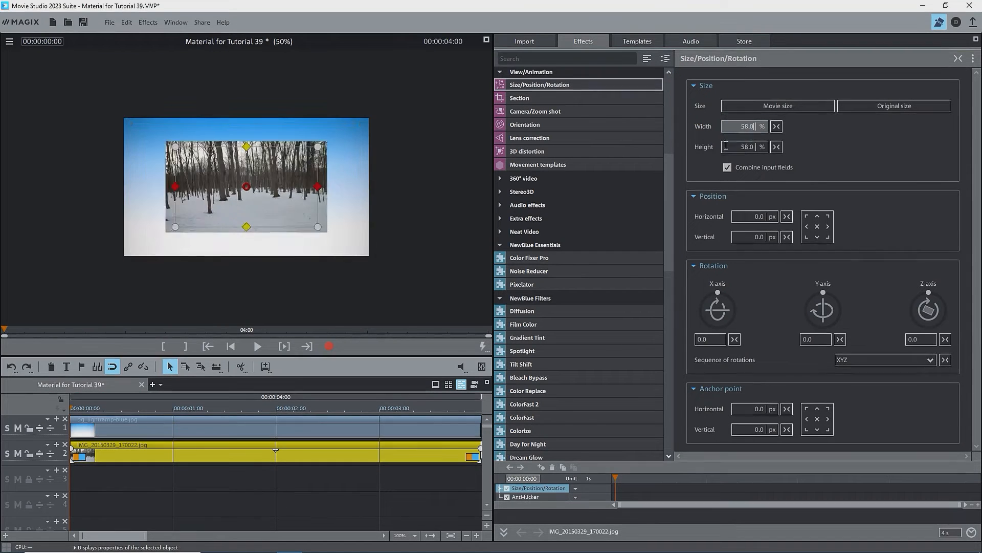
click(777, 126)
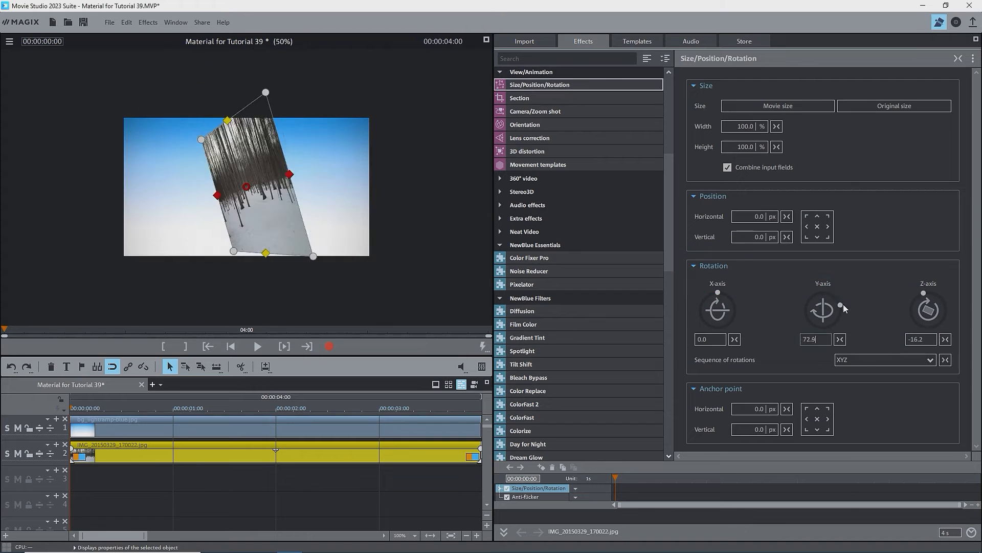
click(839, 339)
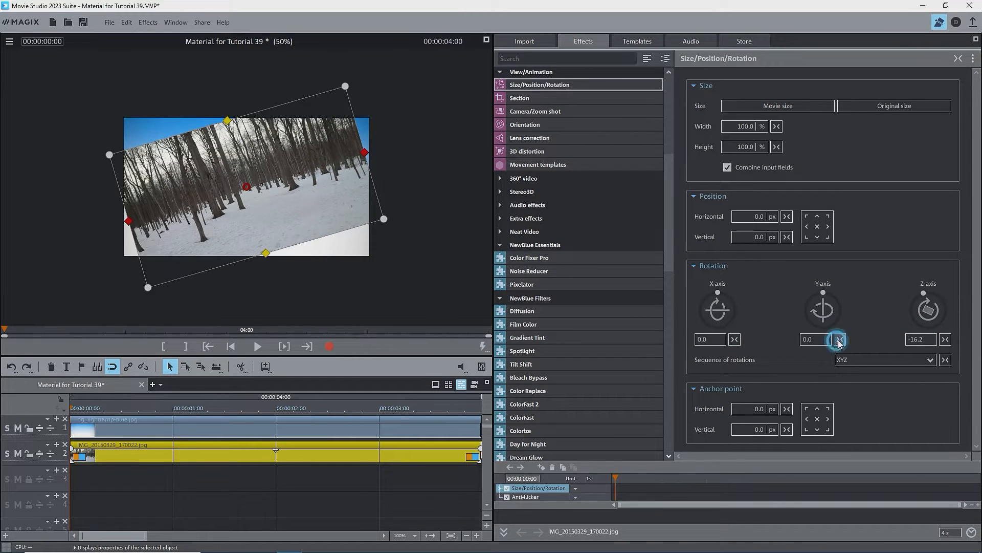
click(946, 339)
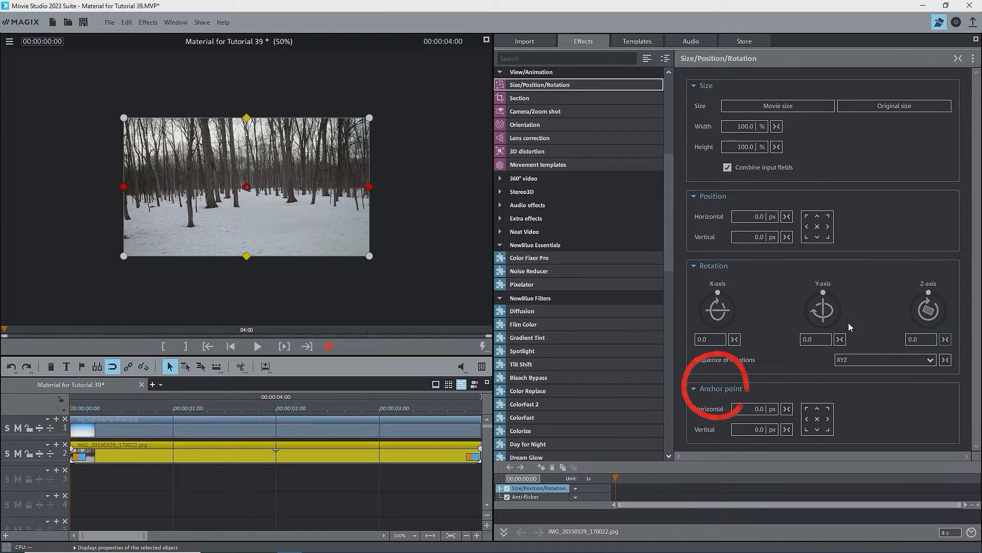
- Move the anchor point to the top-left and top-right corners, then back
click(805, 408)
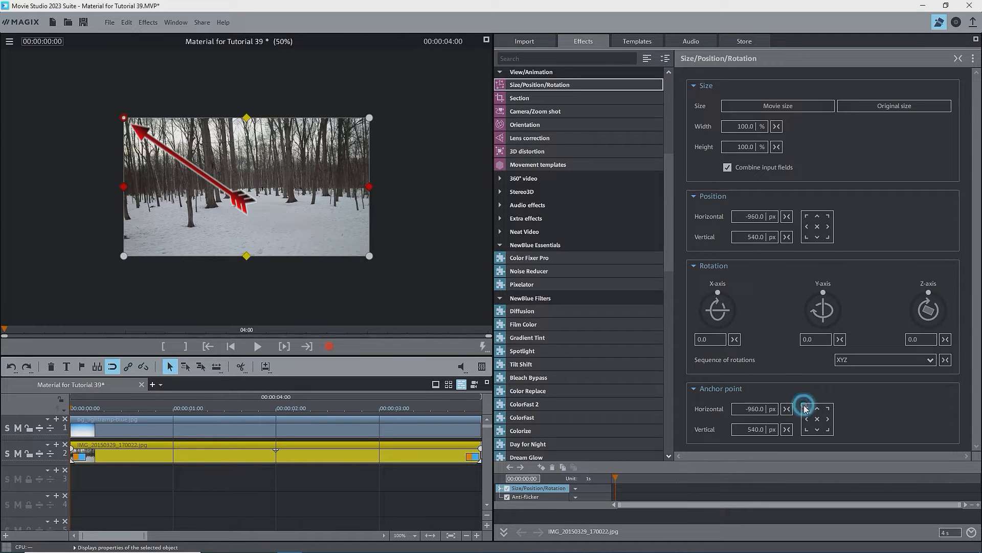
click(827, 408)
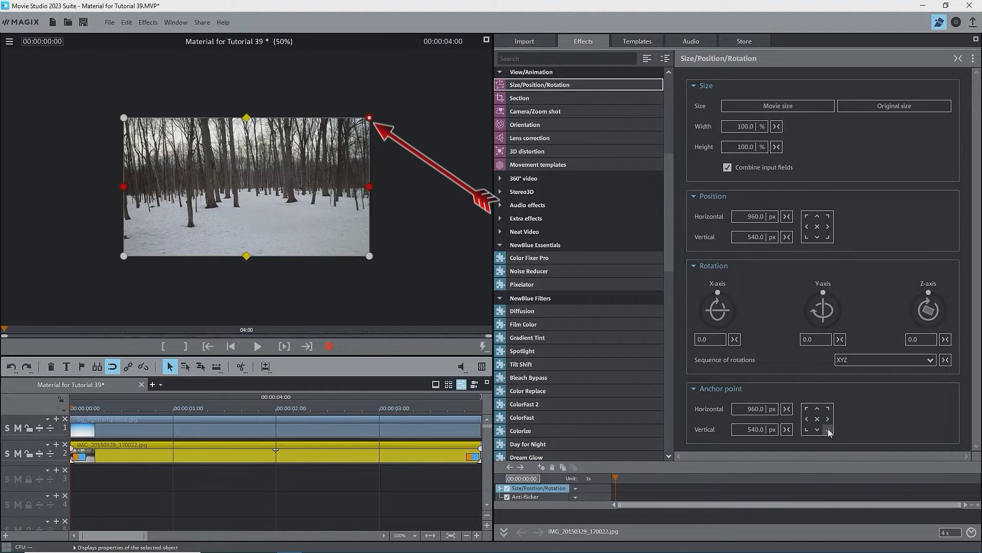
click(817, 419)
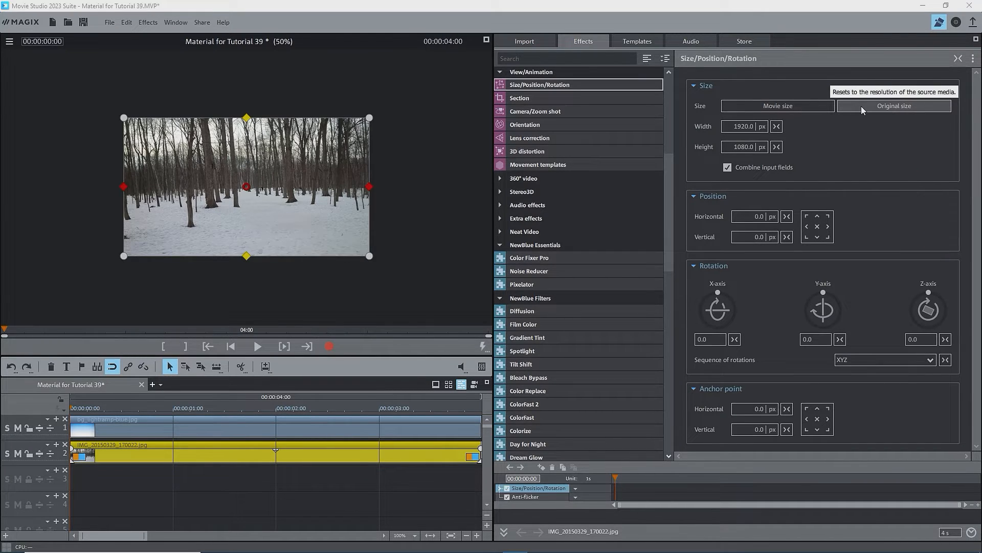
mouse_move(568, 54)
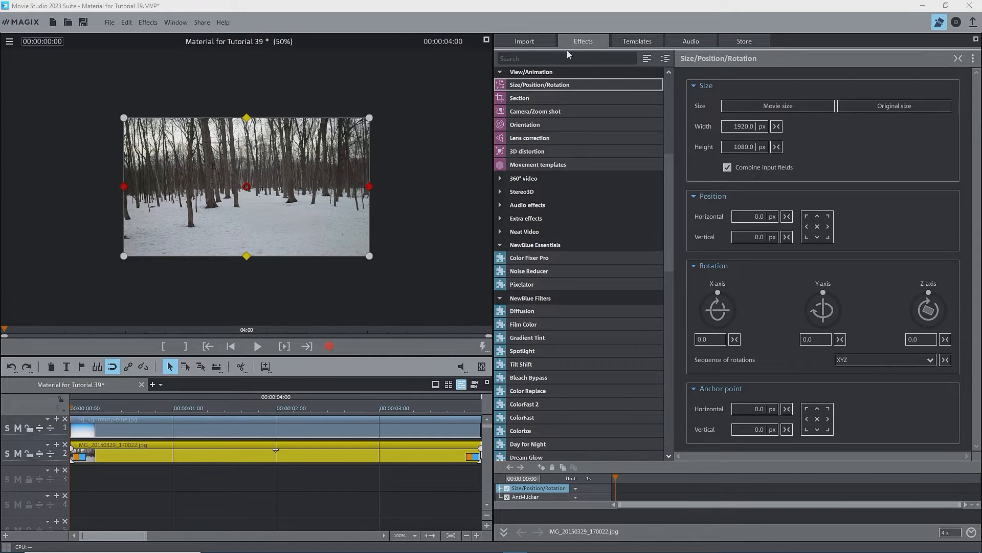
- Remove the mountain photo from track 3 and restore the forest photo to 3264×1836
click(524, 41)
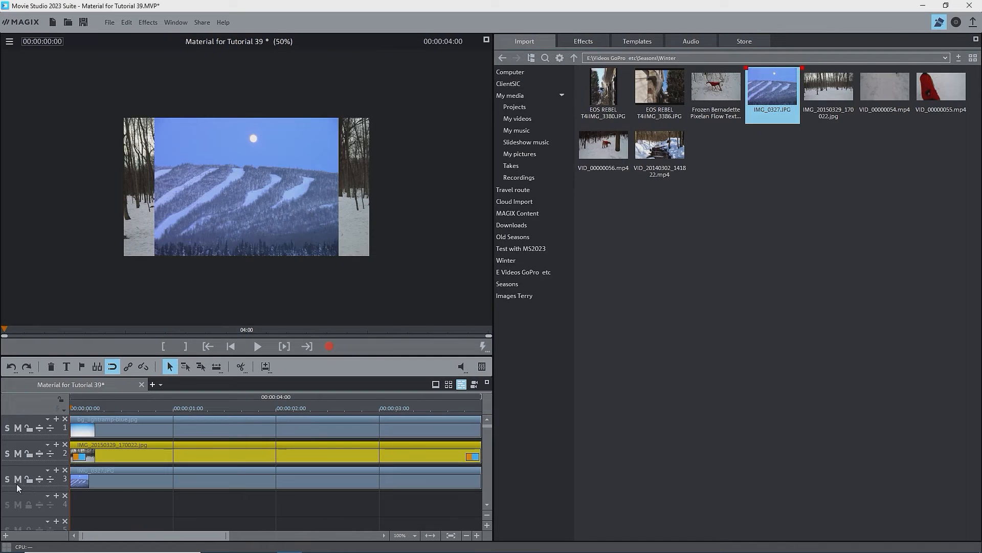
click(7, 479)
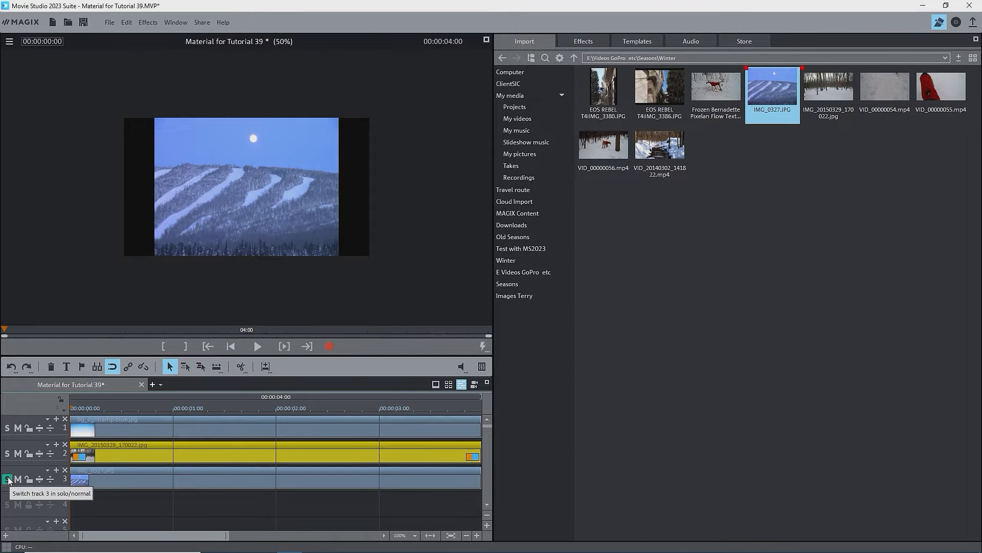
click(8, 479)
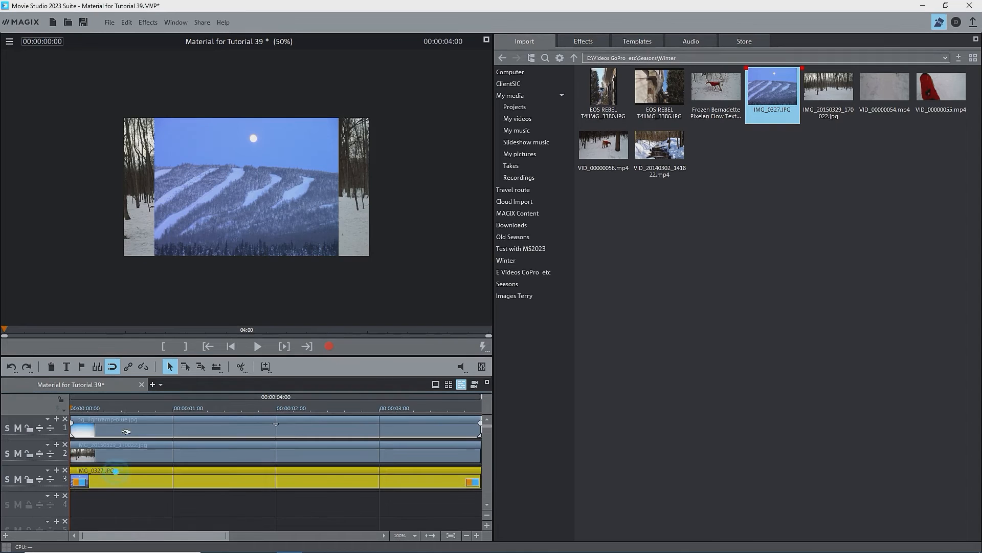
click(582, 41)
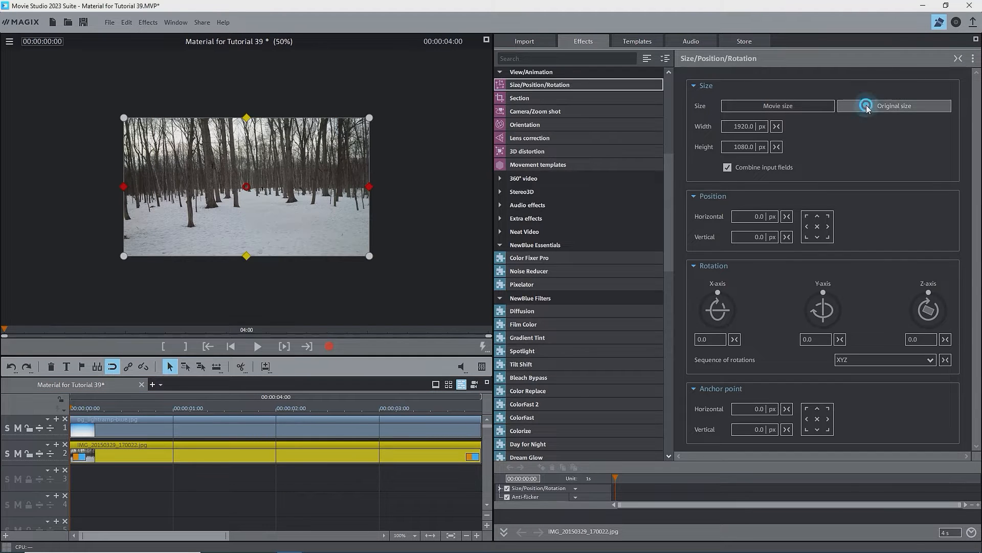
click(893, 105)
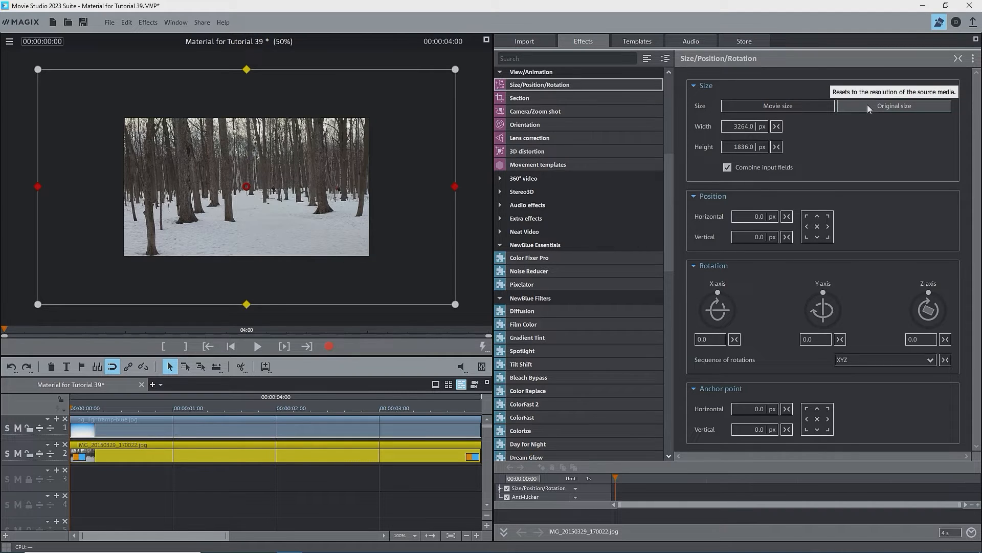
mouse_move(859, 151)
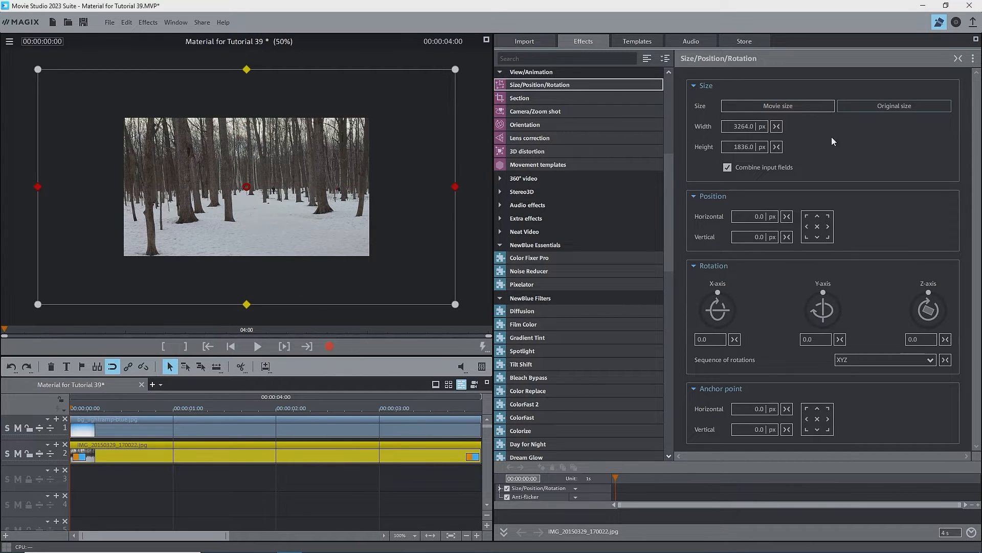
- Set the preview to 50% and fit the forest photo exactly to the movie frame via Movie size
click(9, 41)
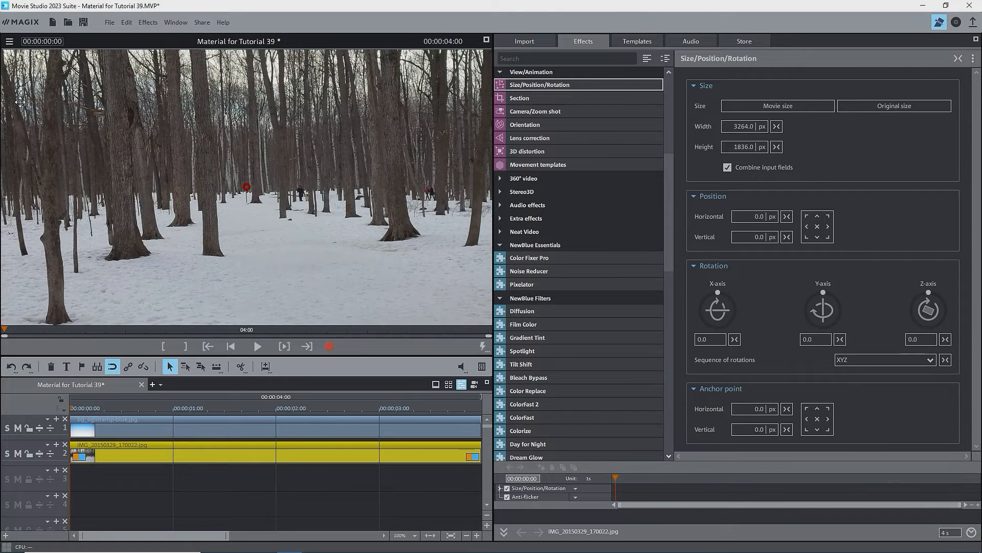
mouse_move(10, 41)
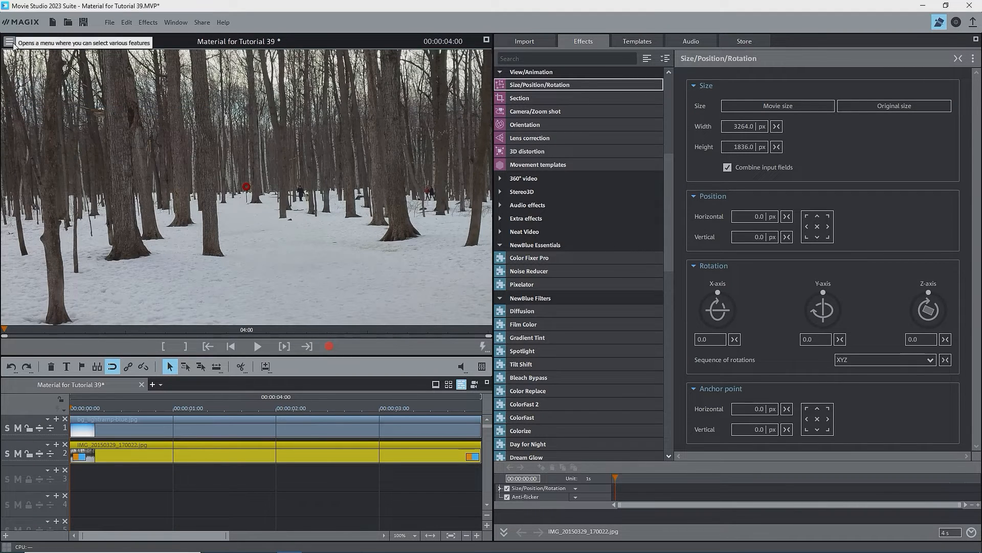
click(9, 42)
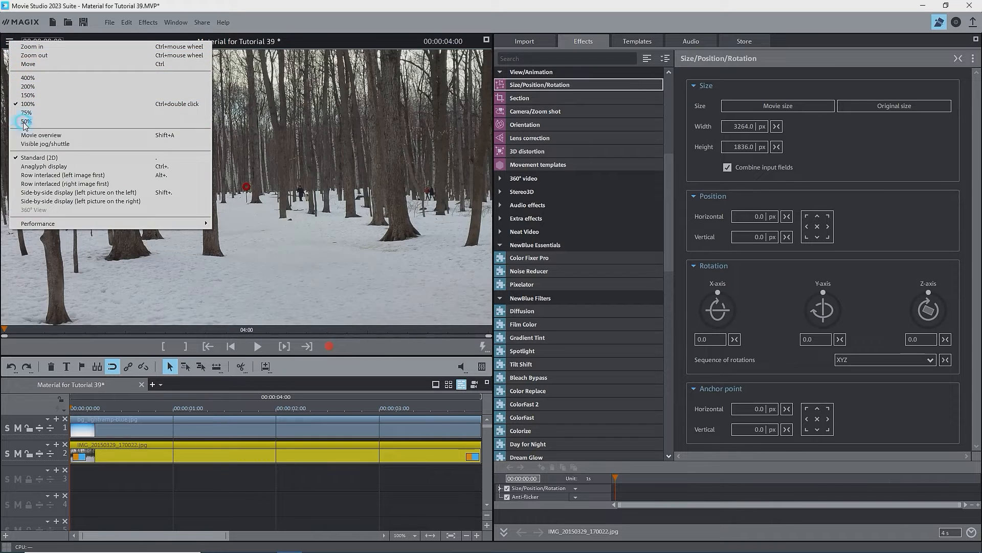
click(26, 122)
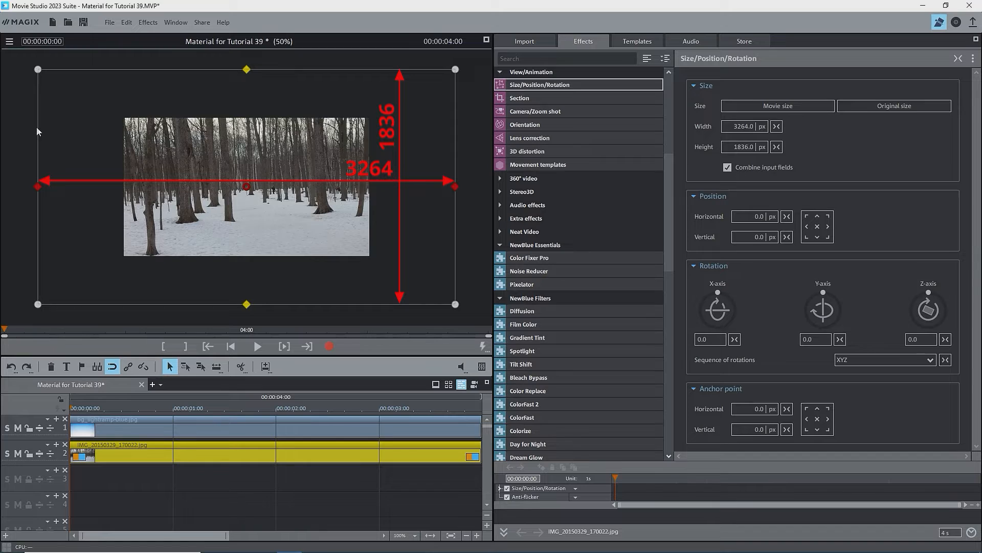
mouse_move(38, 127)
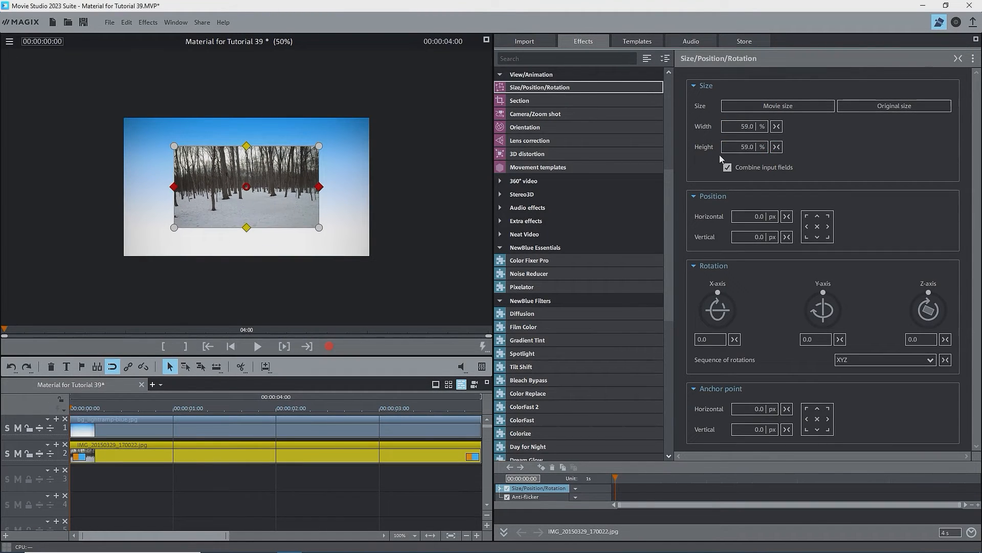
mouse_move(728, 138)
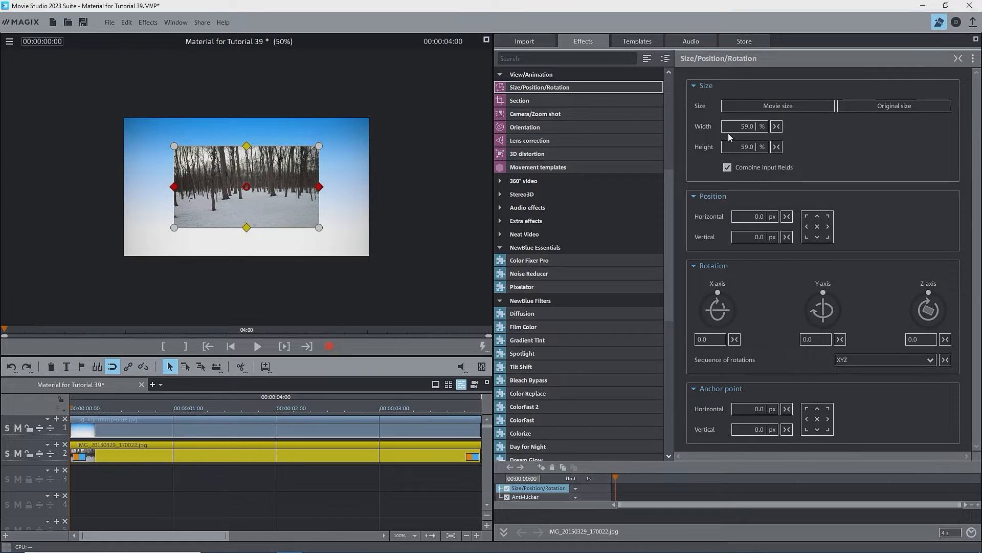
click(777, 106)
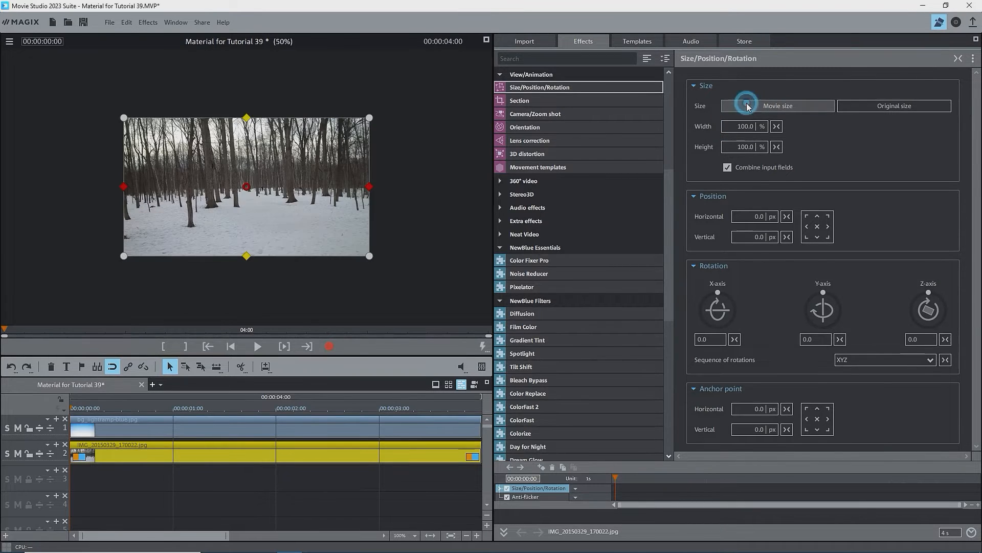
click(776, 105)
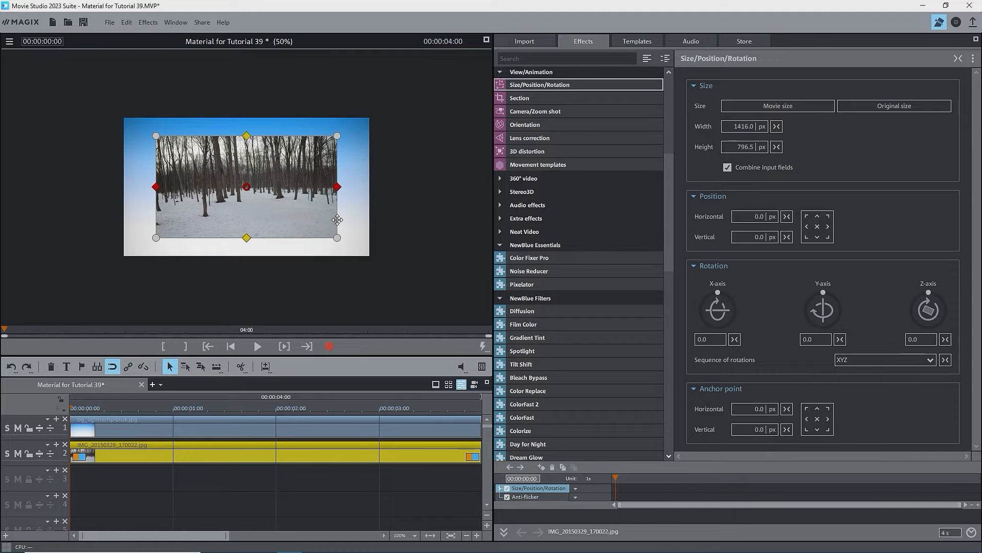
mouse_move(630, 225)
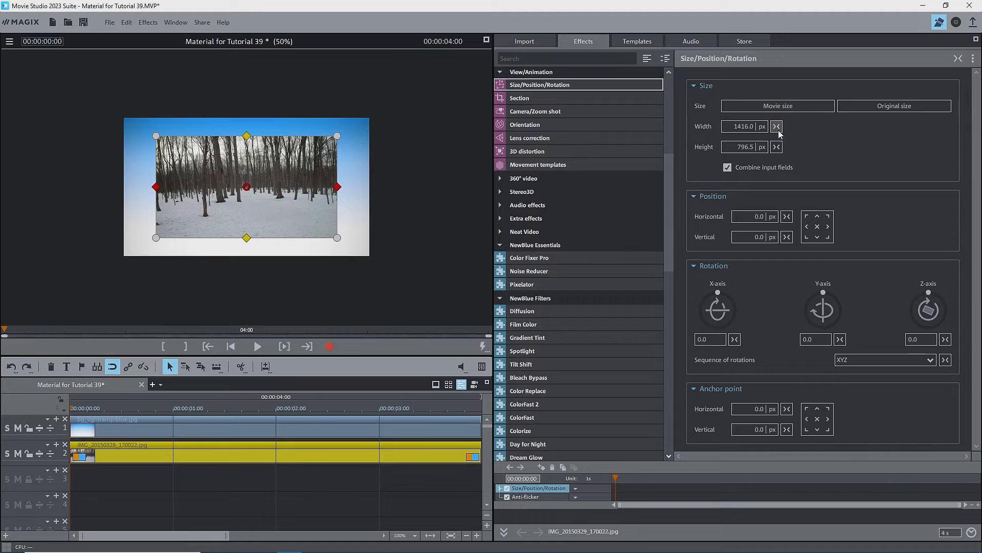
click(776, 125)
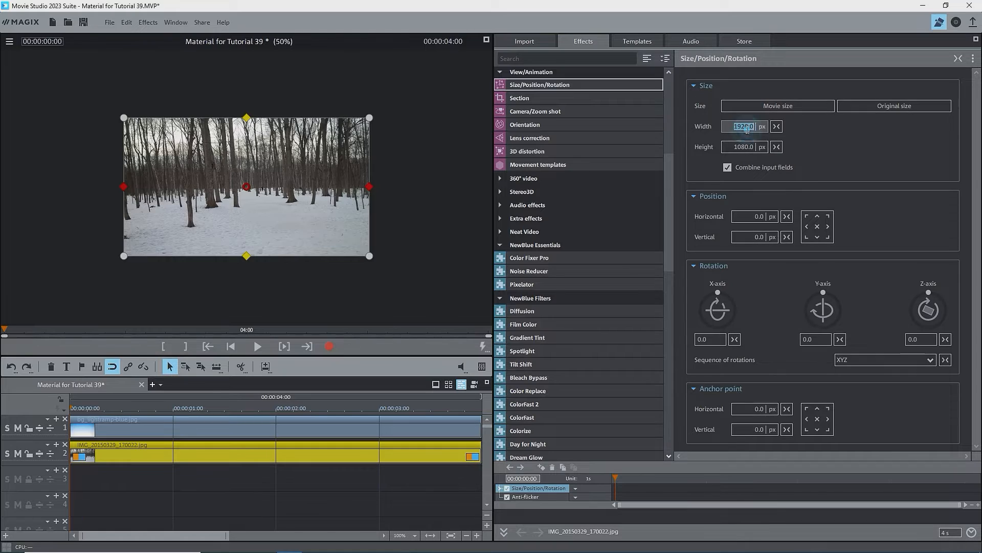
text(960)
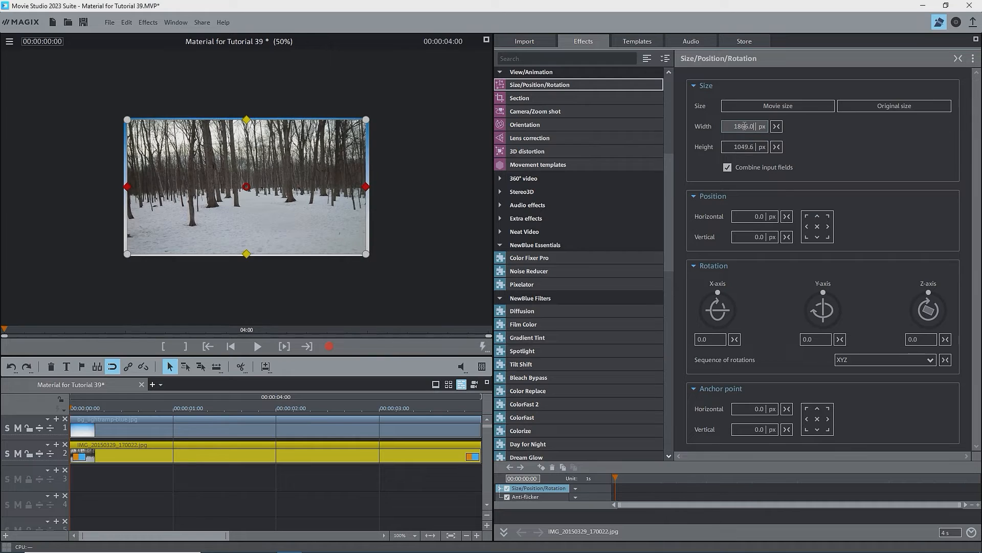
click(777, 106)
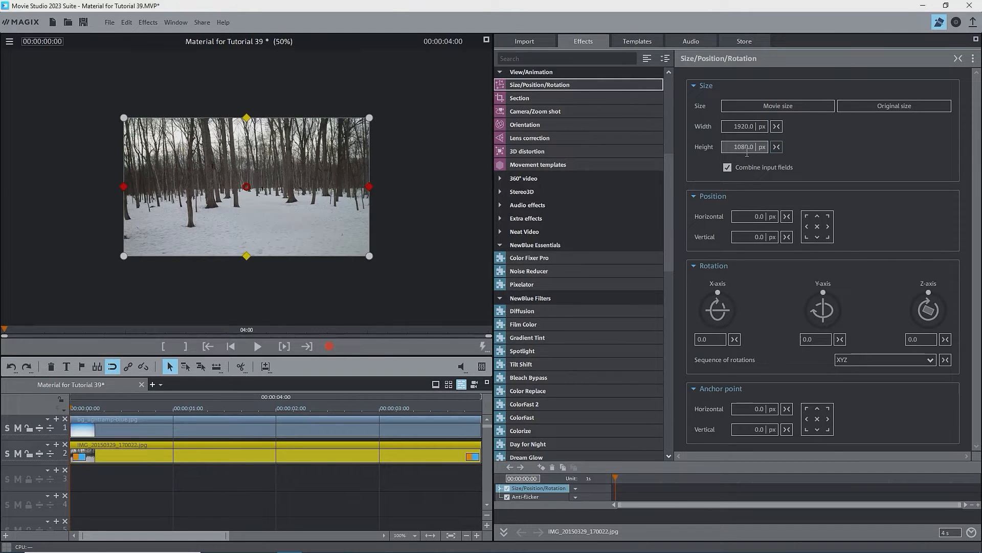
click(777, 126)
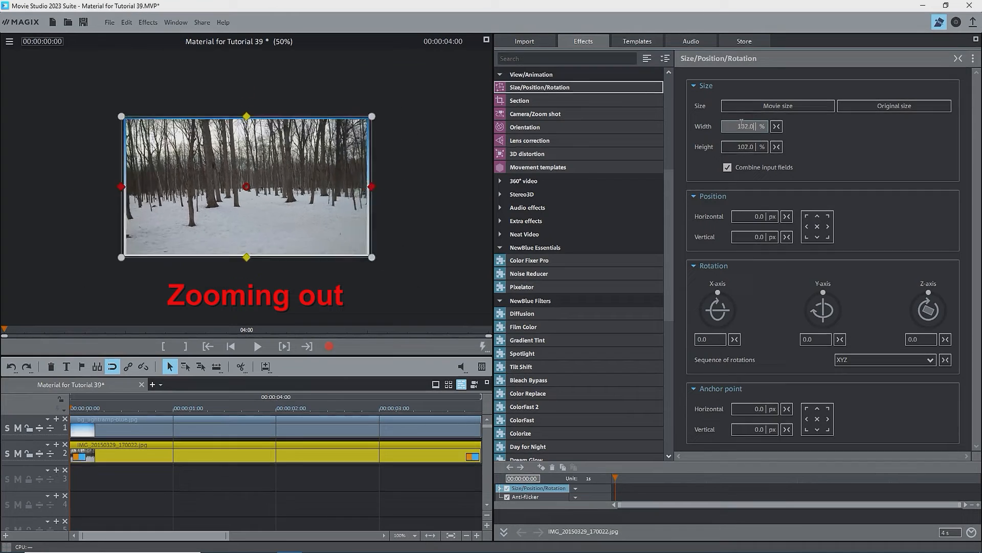
click(777, 106)
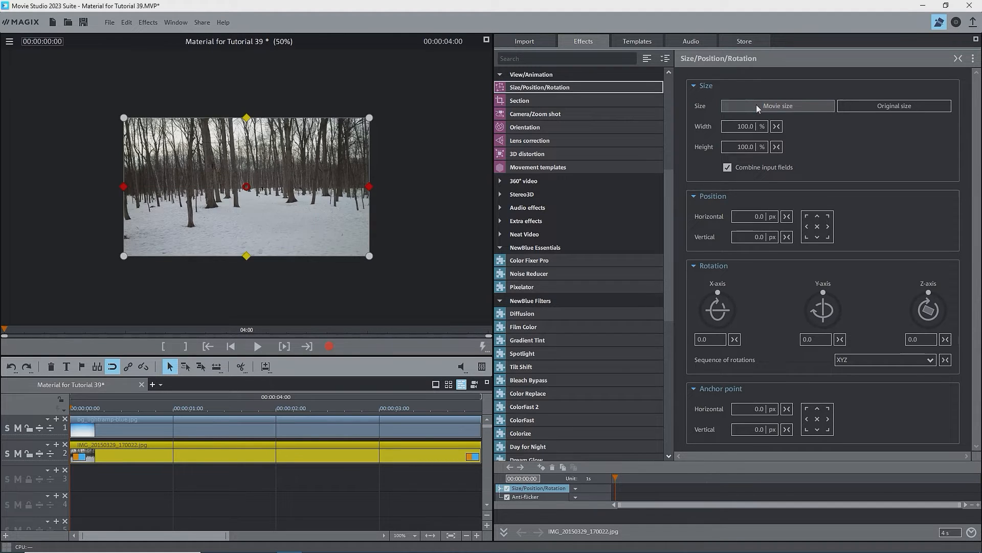
- Switch Width units to % and scale the forest photo to 50% with Combine input fields on
click(777, 105)
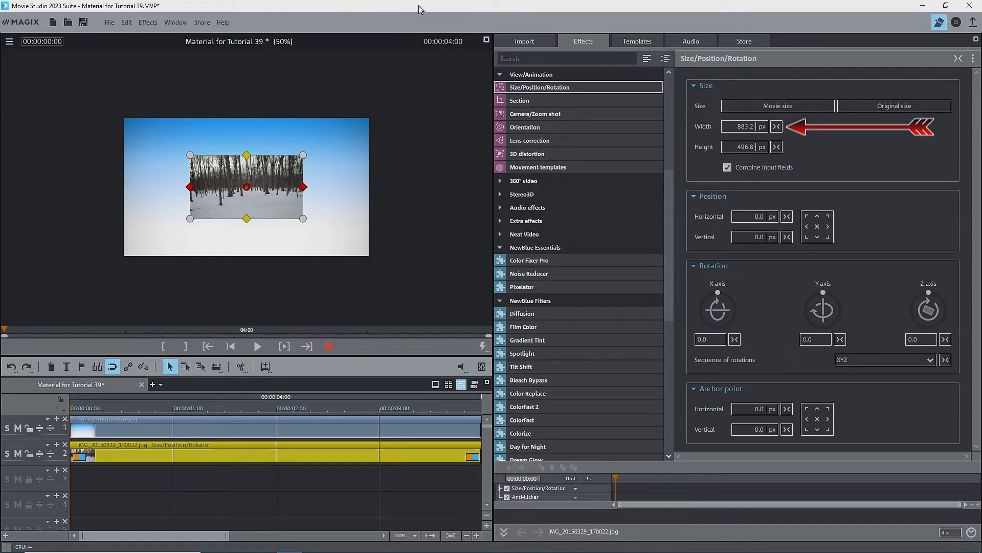
mouse_move(776, 129)
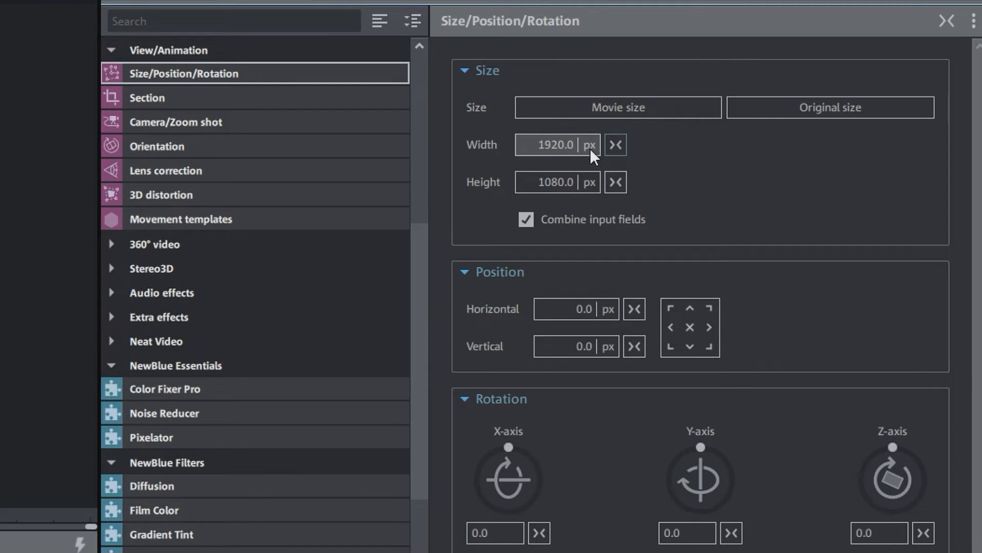
click(615, 144)
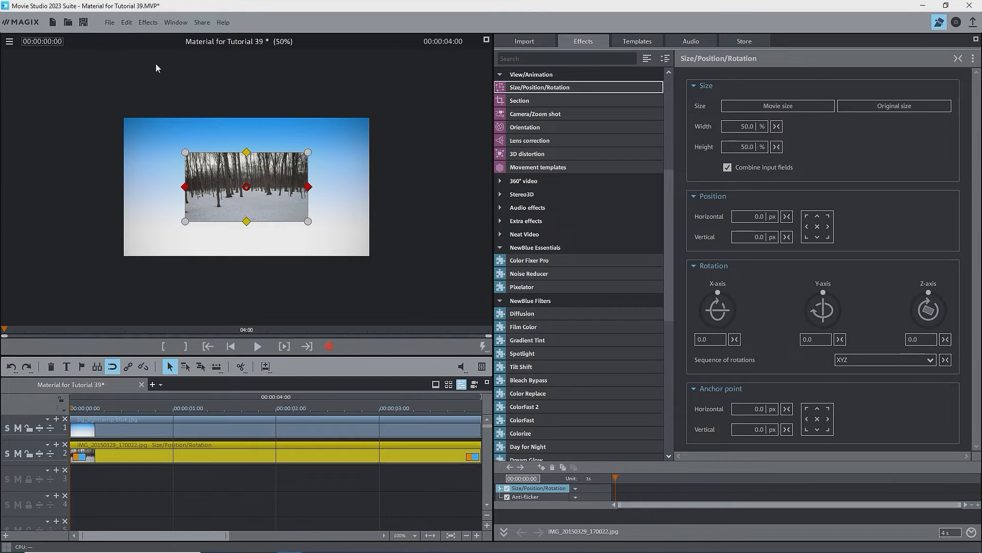
- At 75% preview, unlink width and height, squeeze the photo narrower, then reset the width
click(9, 41)
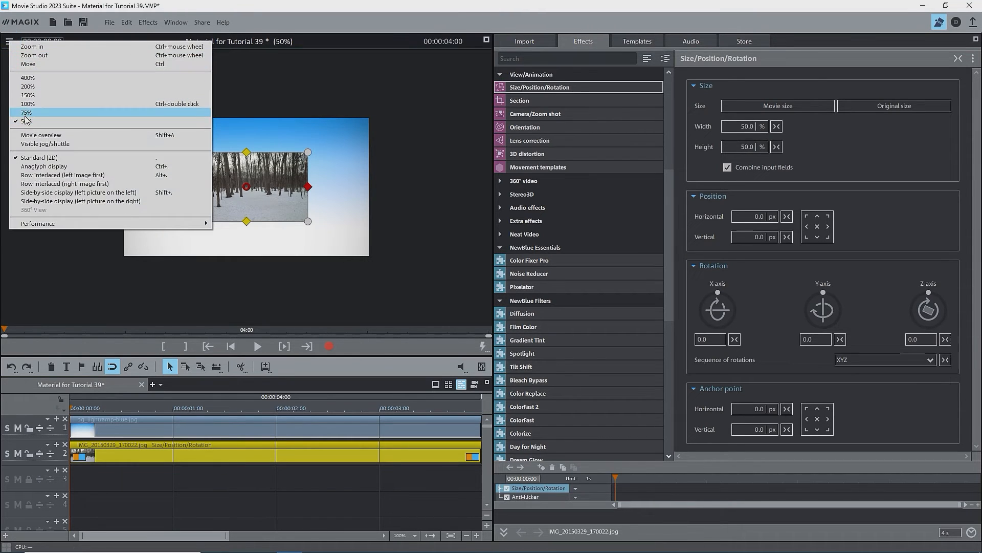
click(26, 113)
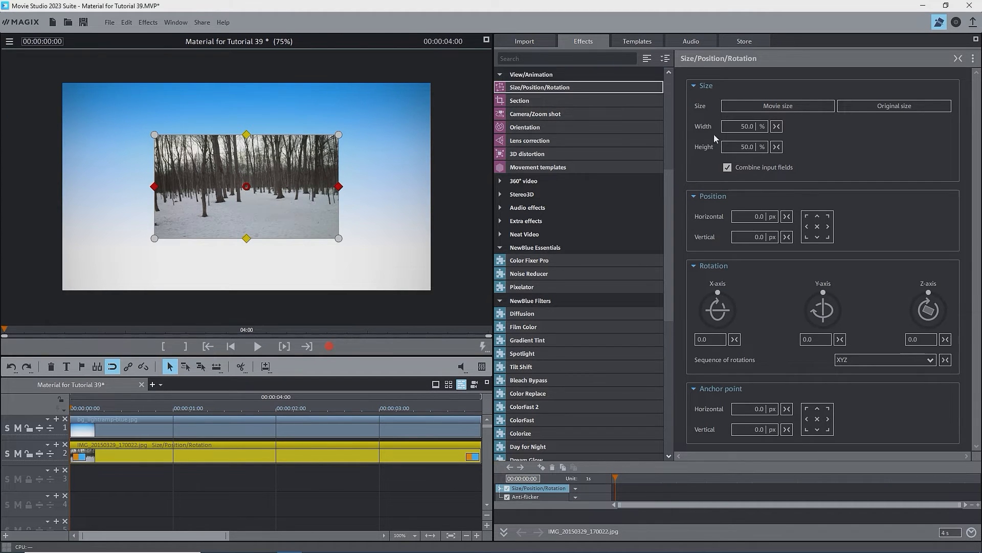
click(777, 105)
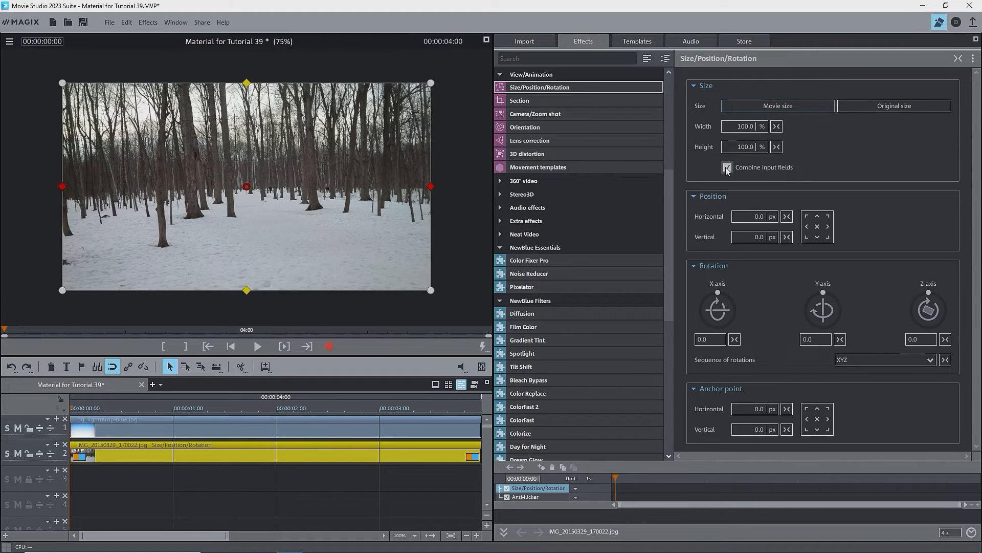
mouse_move(728, 167)
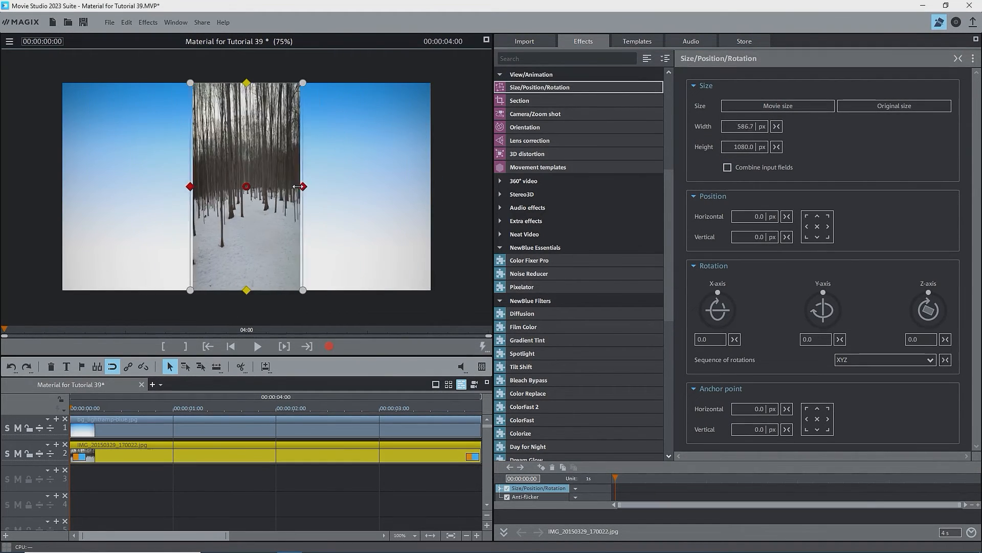
drag(302, 186, 283, 186)
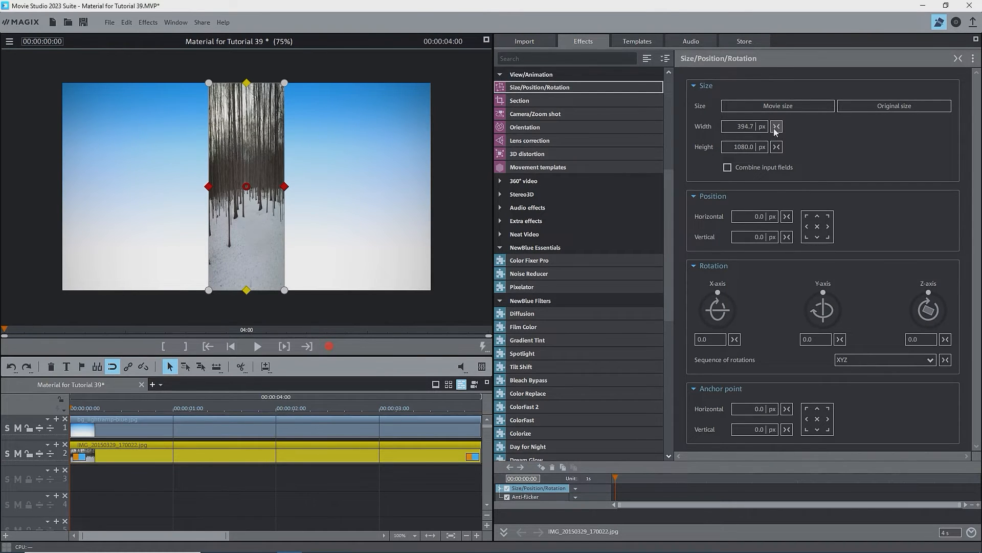
click(777, 126)
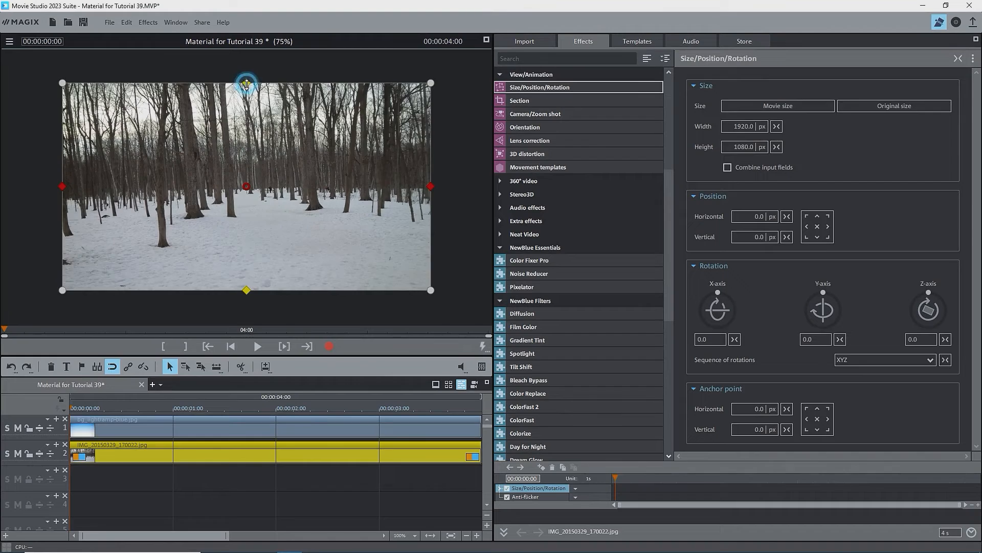
- Reset the height, relink width and height, and restore the photo to full movie size
drag(247, 83, 246, 140)
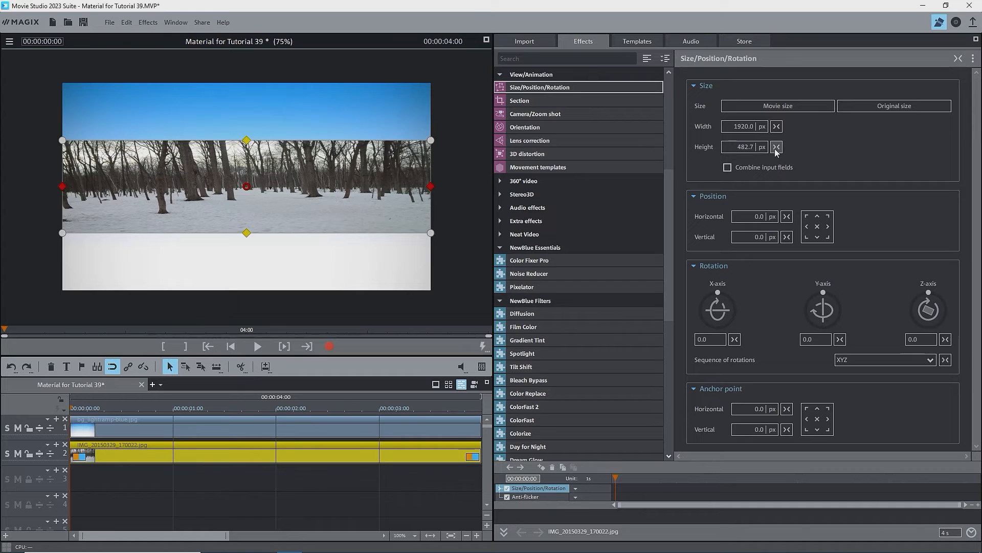
click(776, 146)
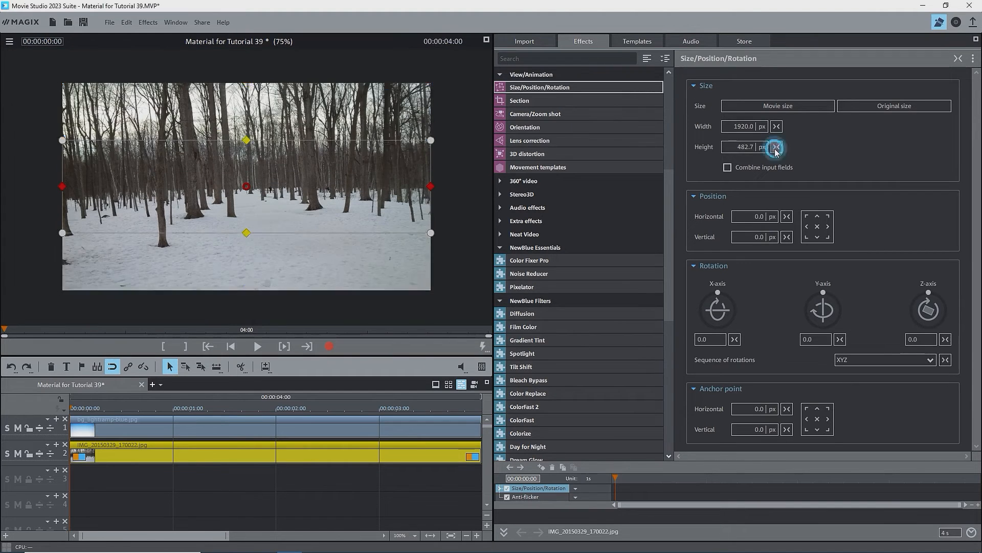
click(777, 146)
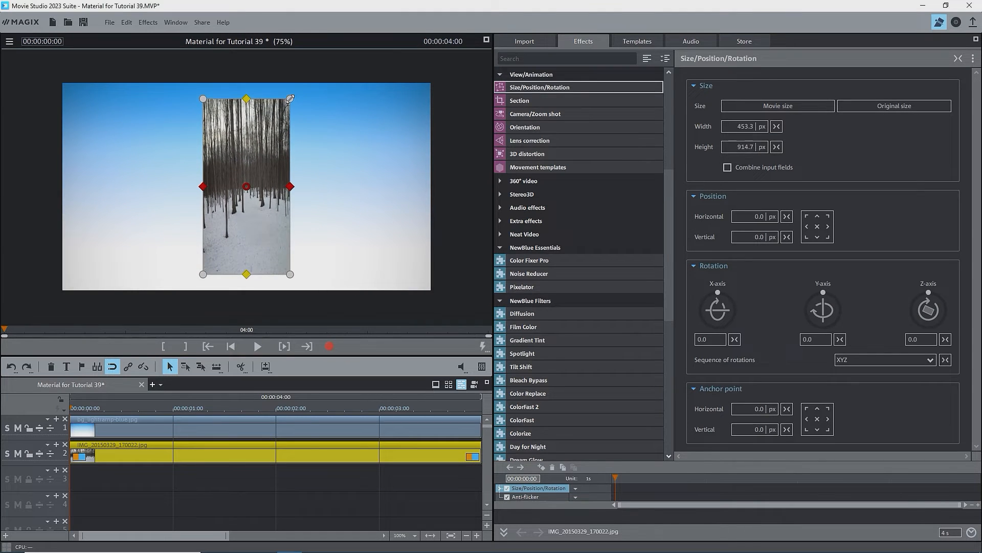
drag(290, 98, 293, 116)
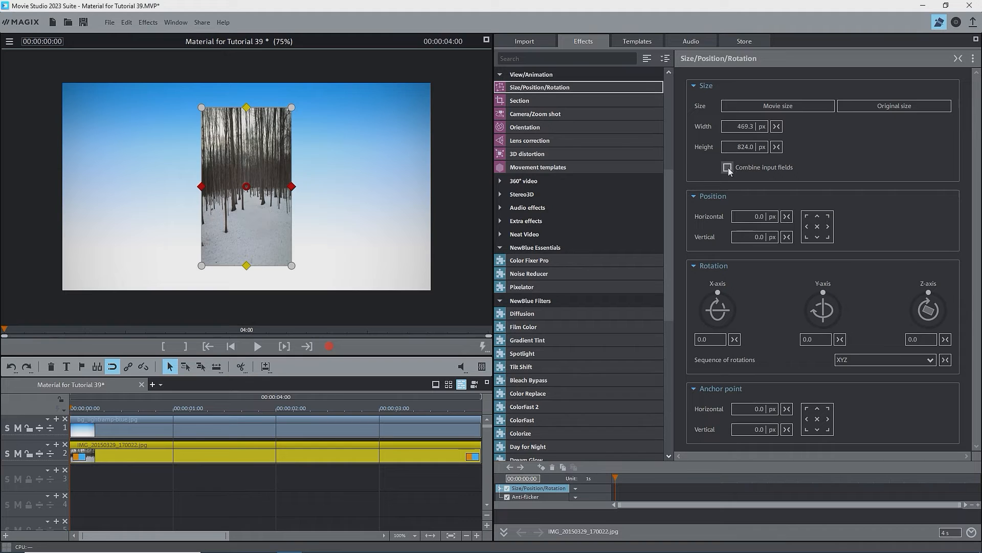
click(777, 105)
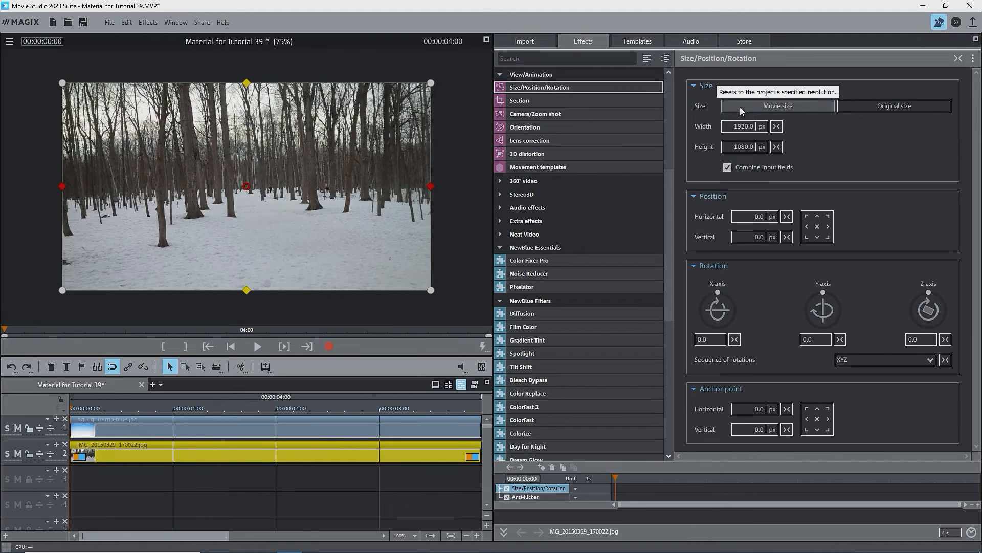
click(777, 105)
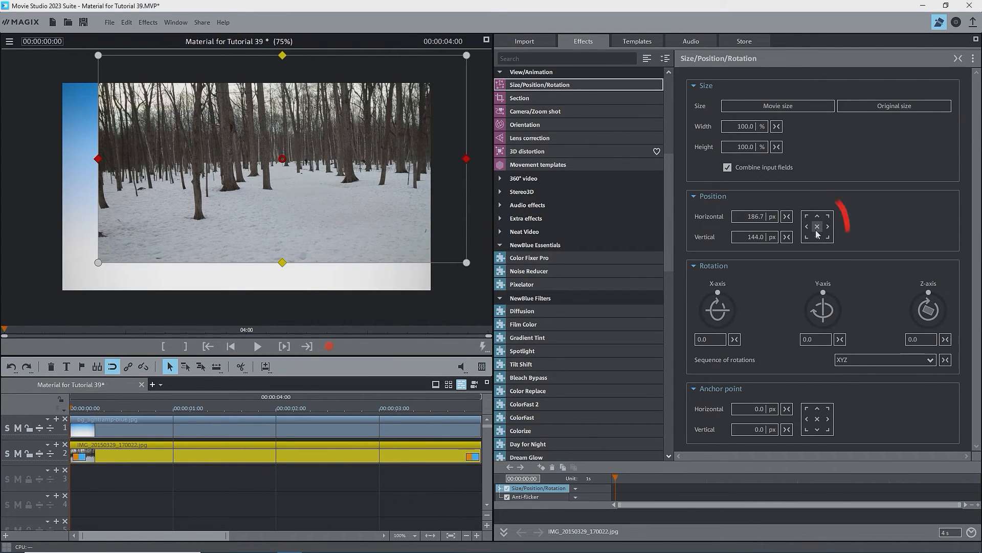
- Centre the 50% forest photo in the frame with the Position grid
click(817, 226)
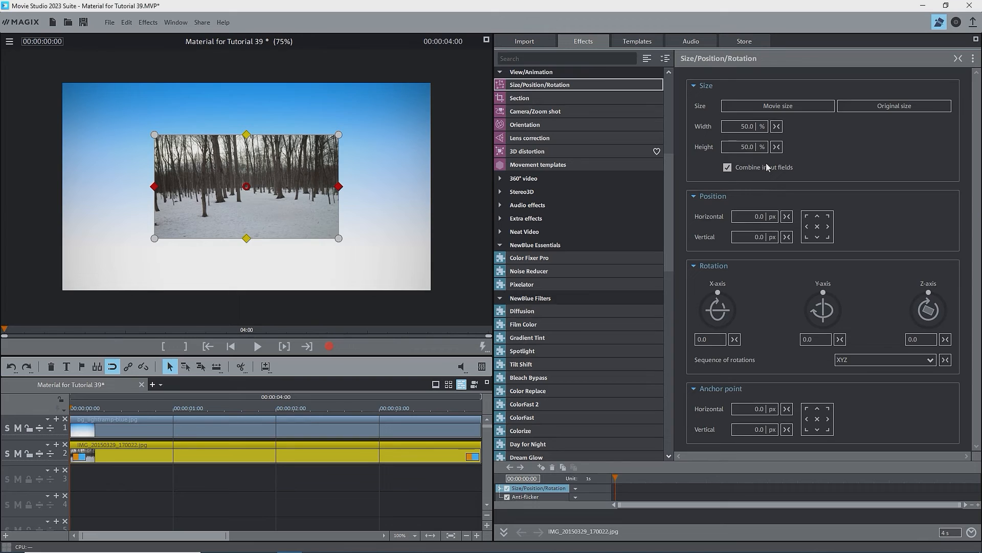
mouse_move(796, 217)
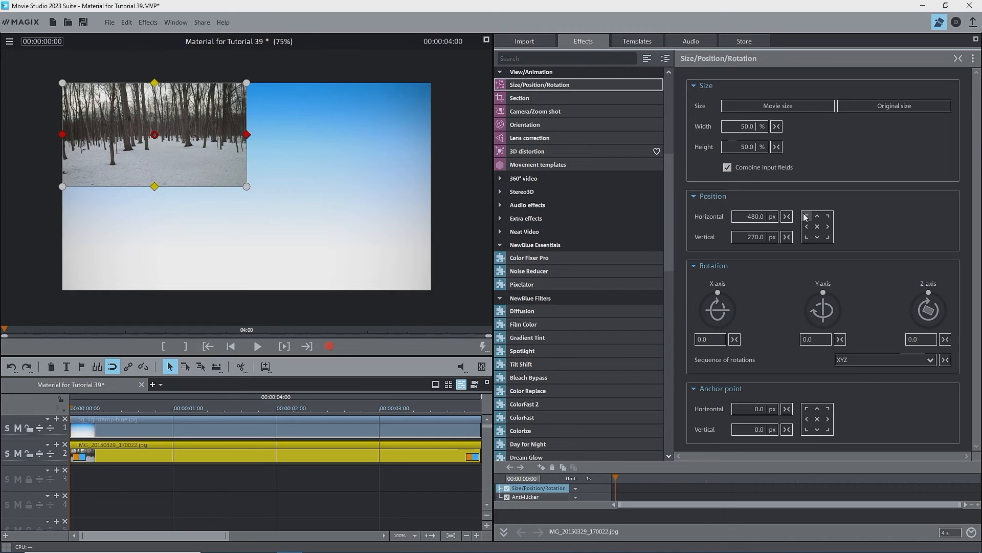
click(817, 239)
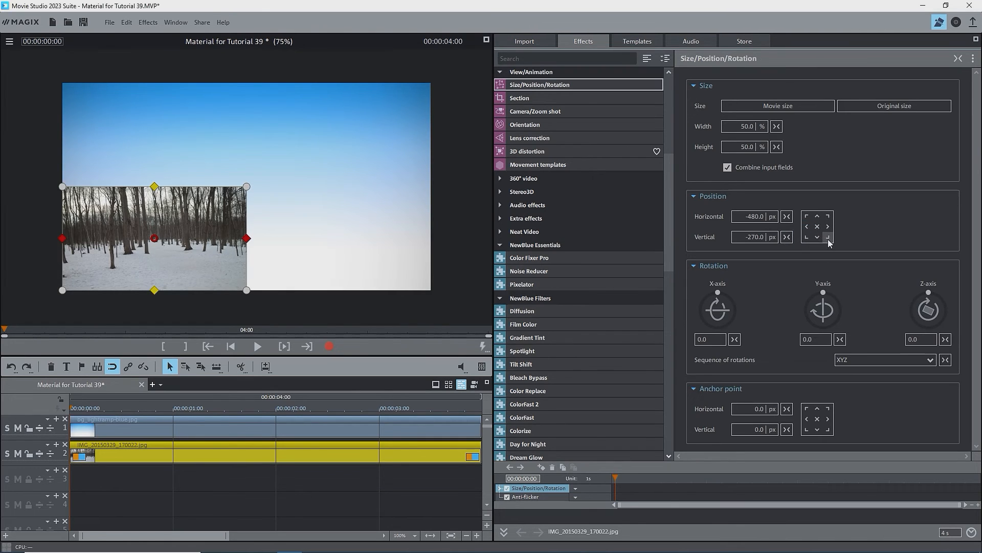
click(828, 216)
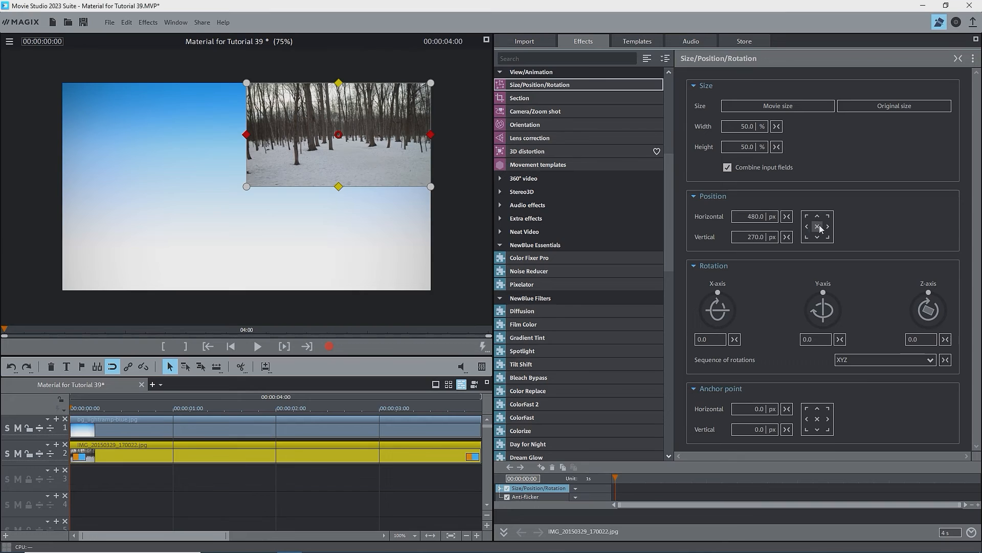
click(818, 226)
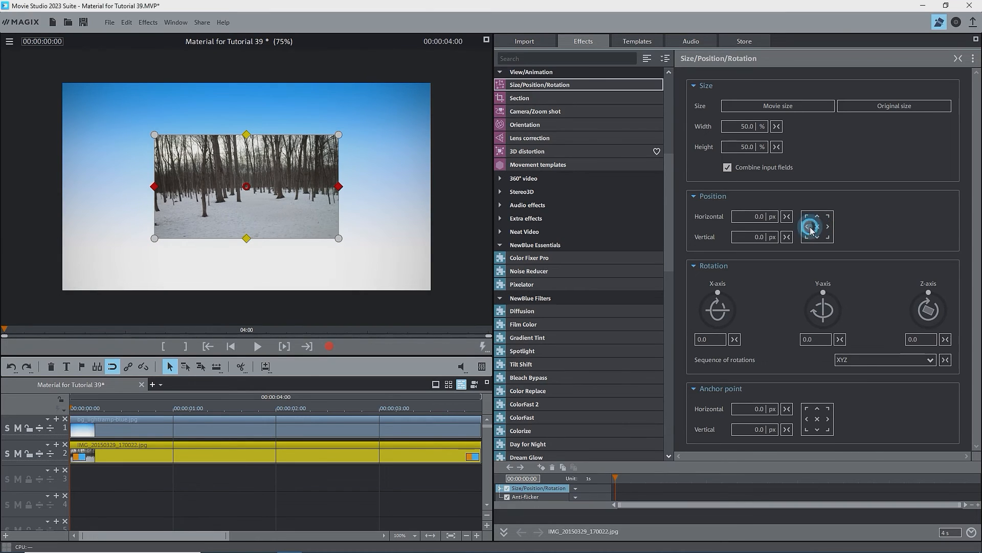
click(827, 226)
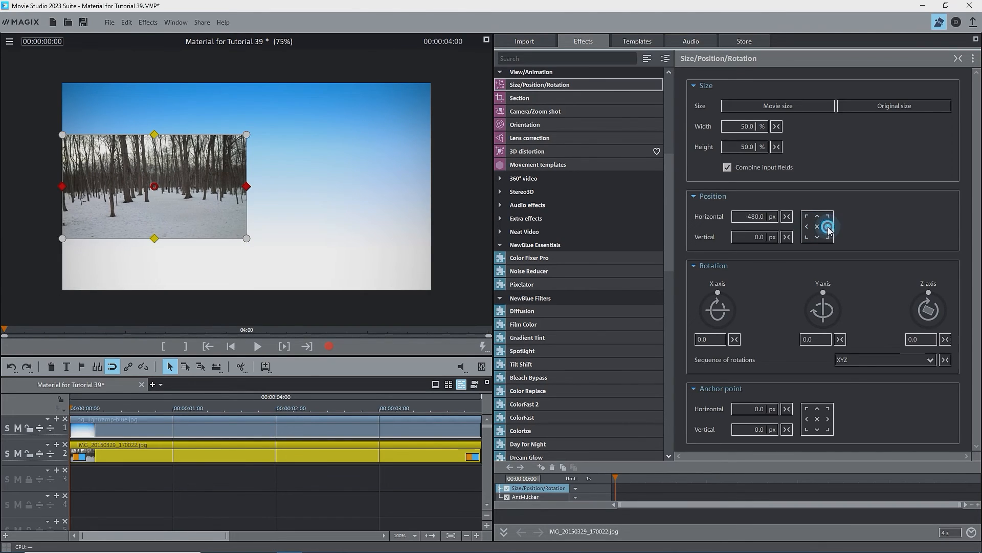
click(827, 226)
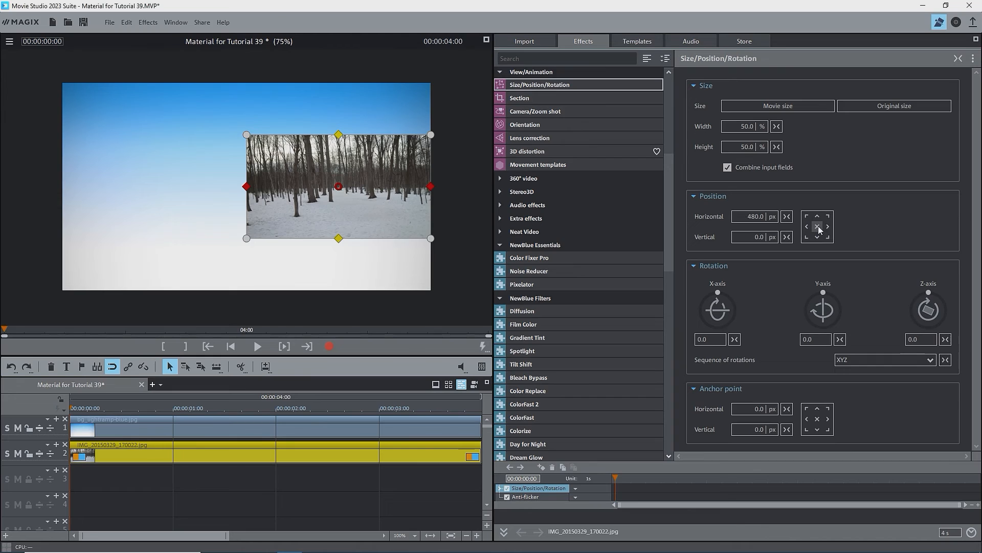
click(817, 217)
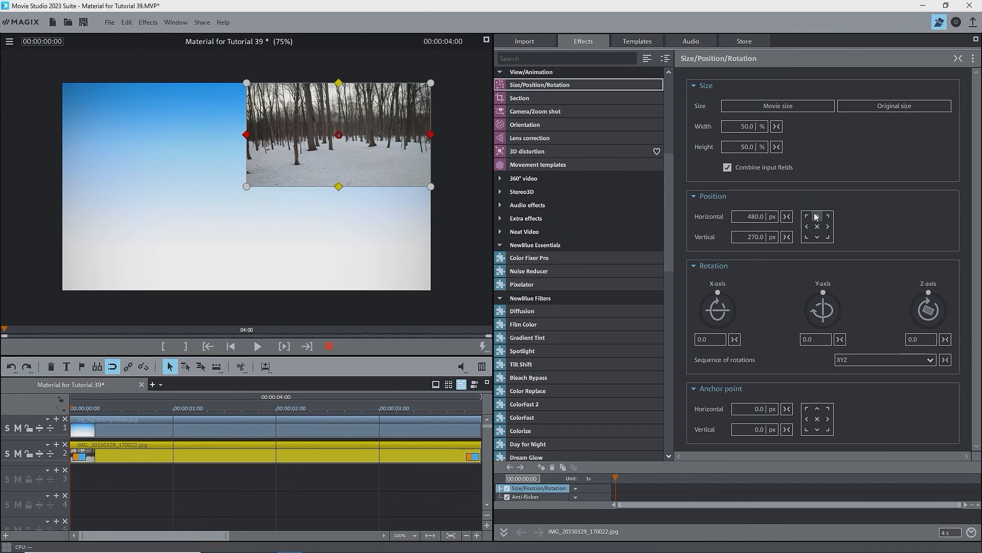
mouse_move(817, 219)
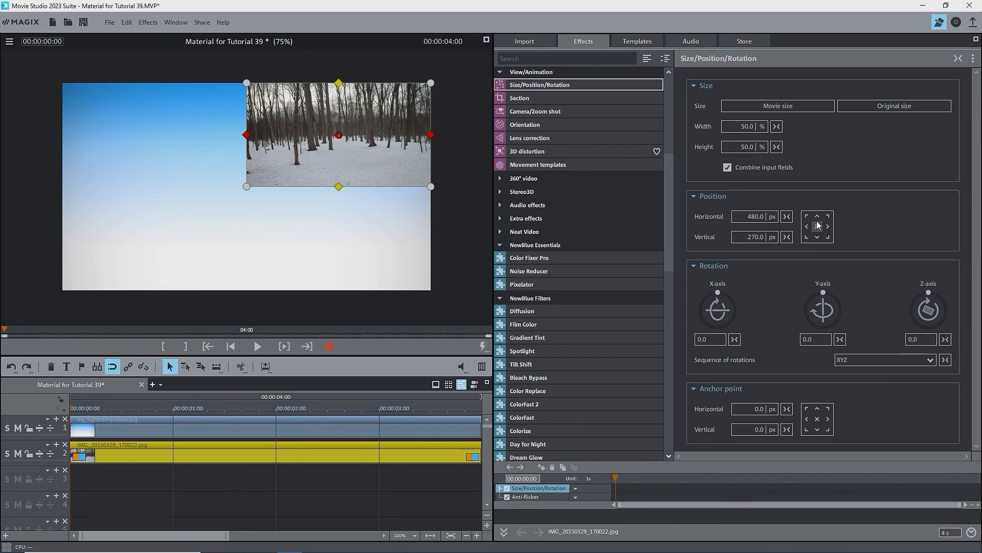
click(816, 226)
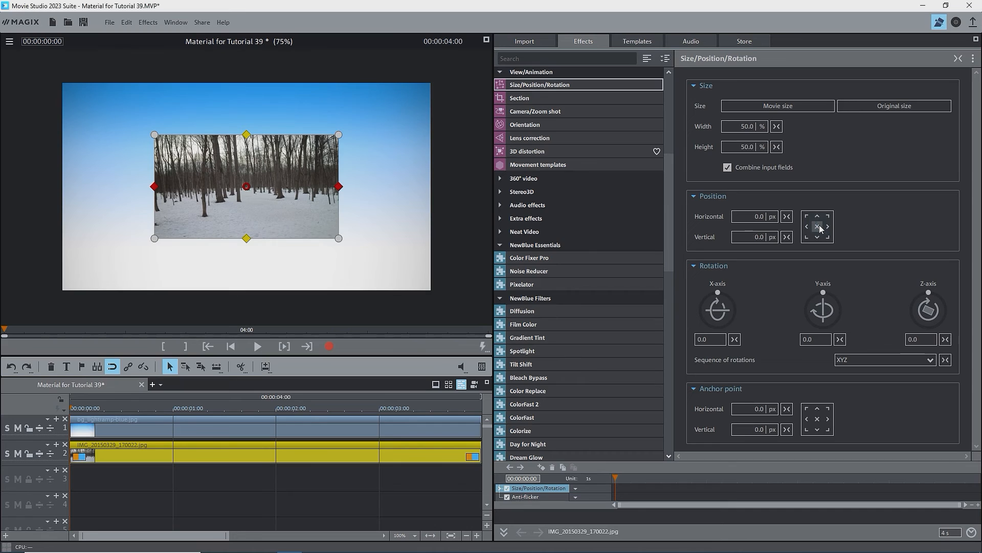
click(817, 218)
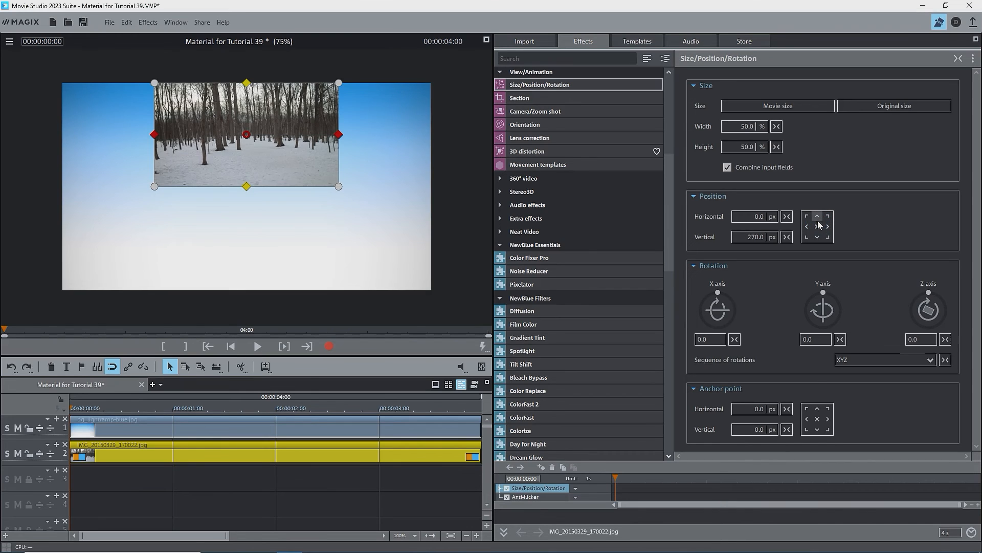
click(816, 226)
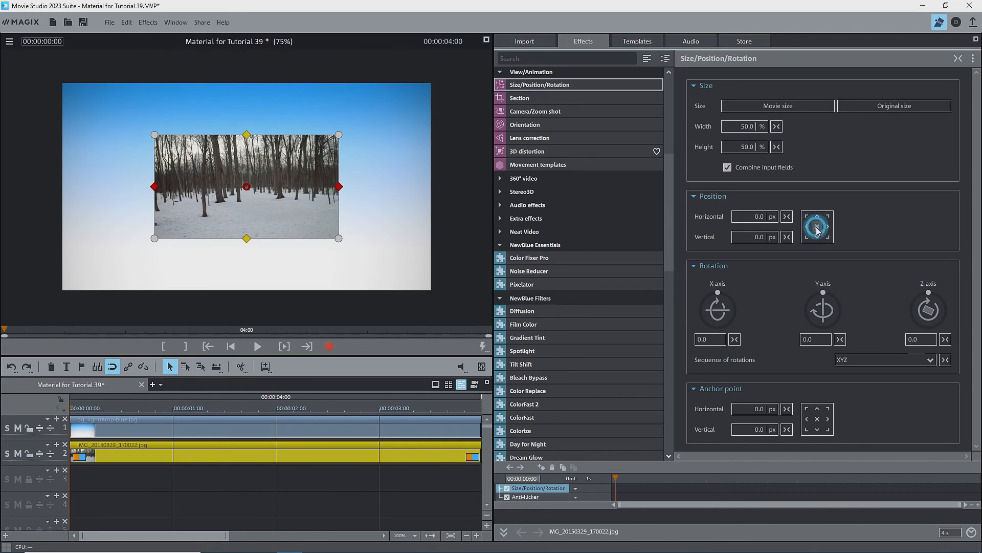
- Drag the half-size photo leftward in the preview until it passes the frame's left edge
click(9, 41)
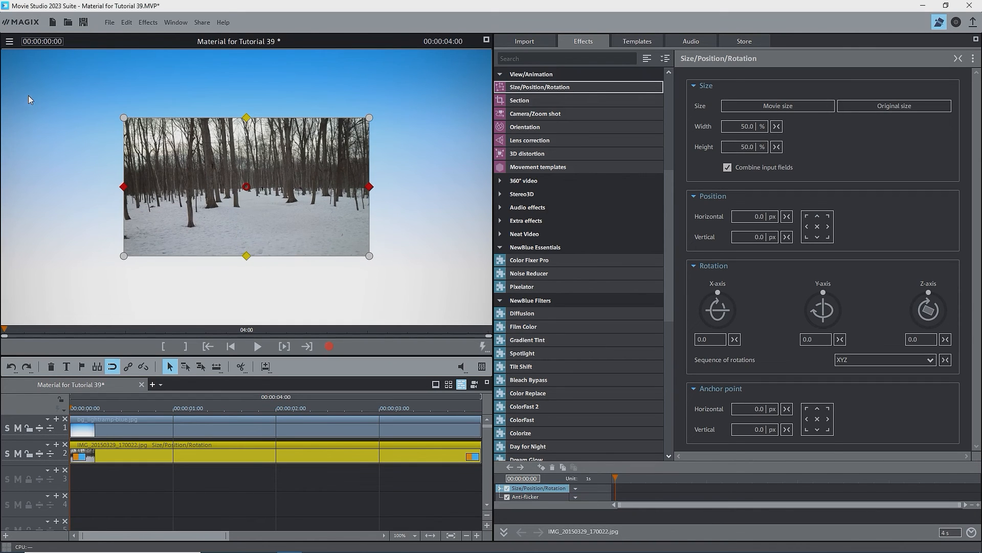
drag(246, 186, 207, 182)
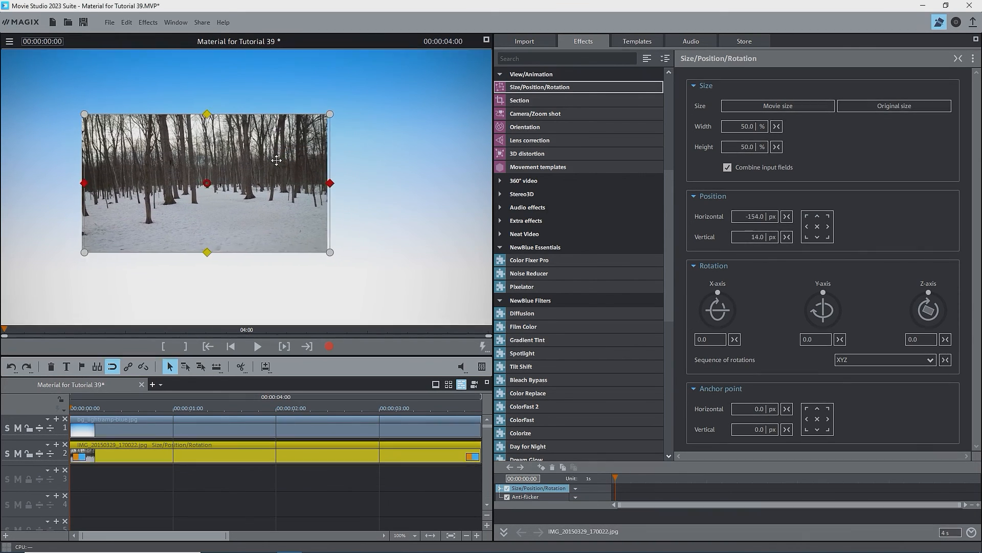
drag(277, 160, 153, 185)
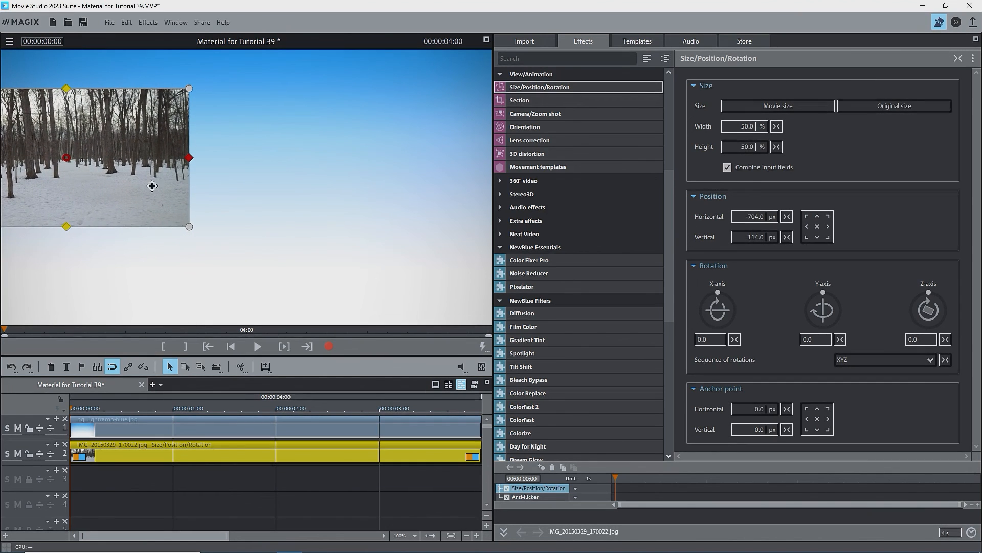
drag(153, 186, 20, 160)
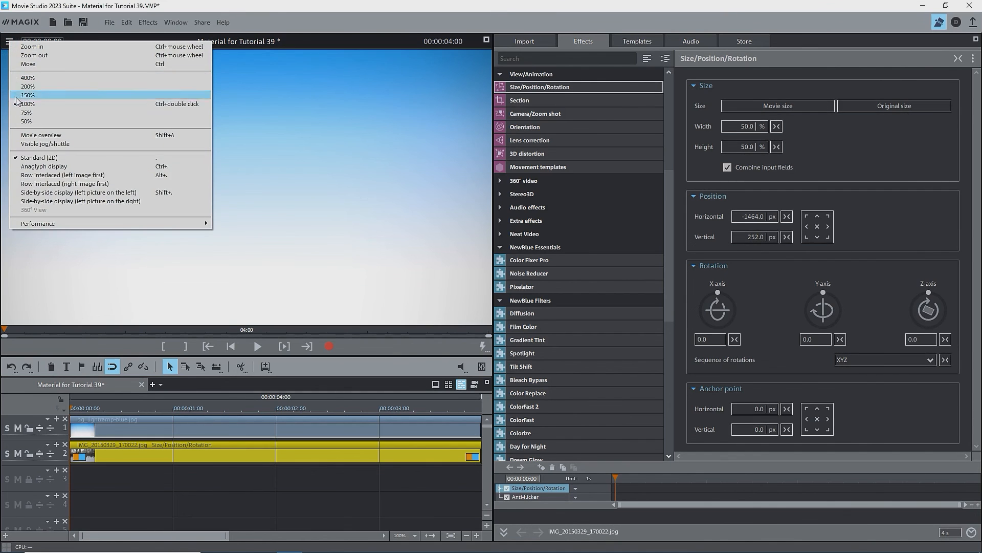
- Zoom the preview out and drag the photo back slightly left of and above centre
click(27, 113)
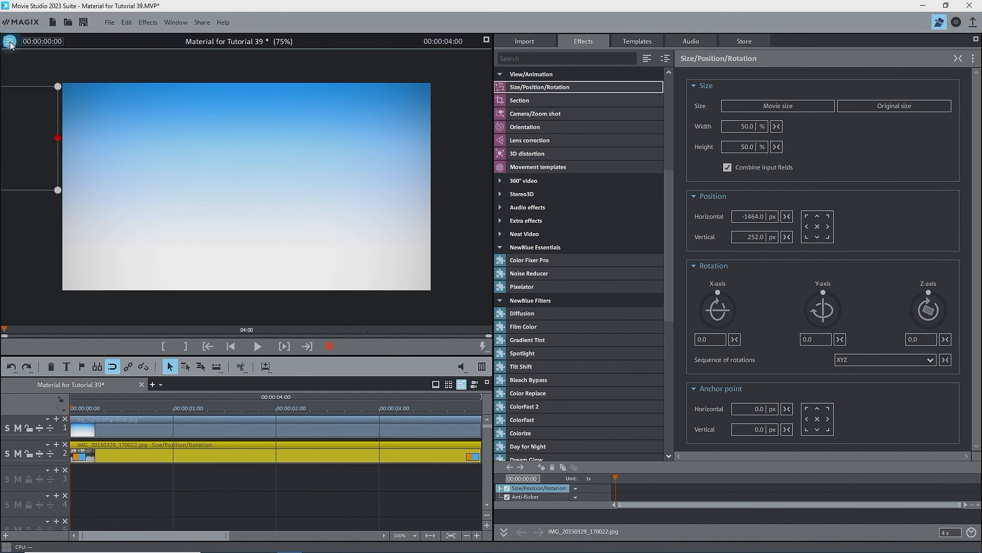
click(9, 41)
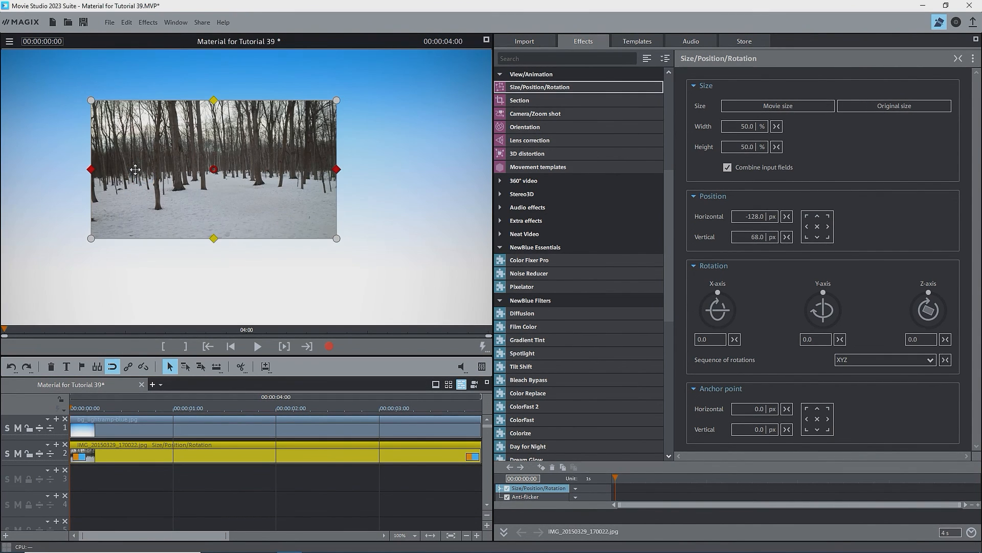
click(217, 384)
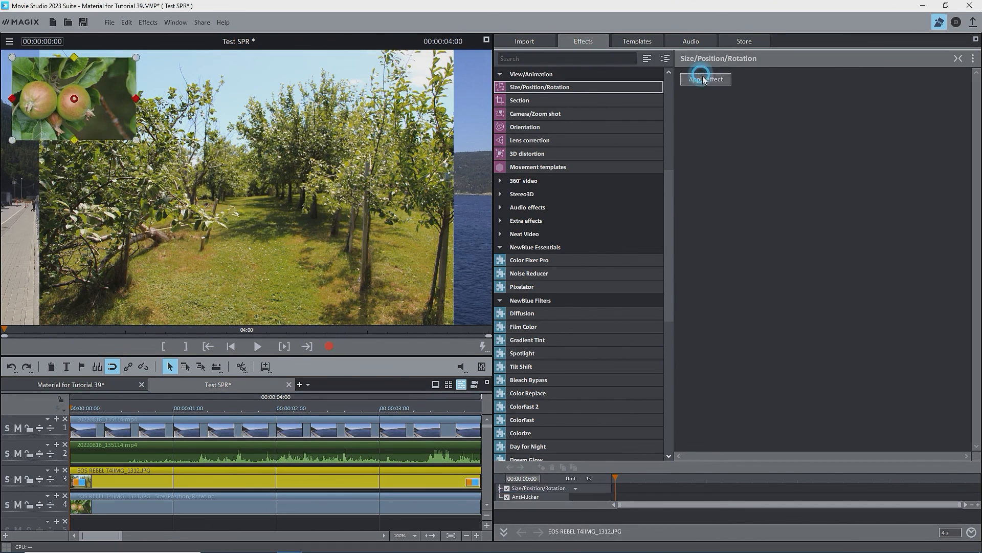
- Apply the Size/Position/Rotation effect to the orchard clip, shrinking it to the top-right corner
click(705, 78)
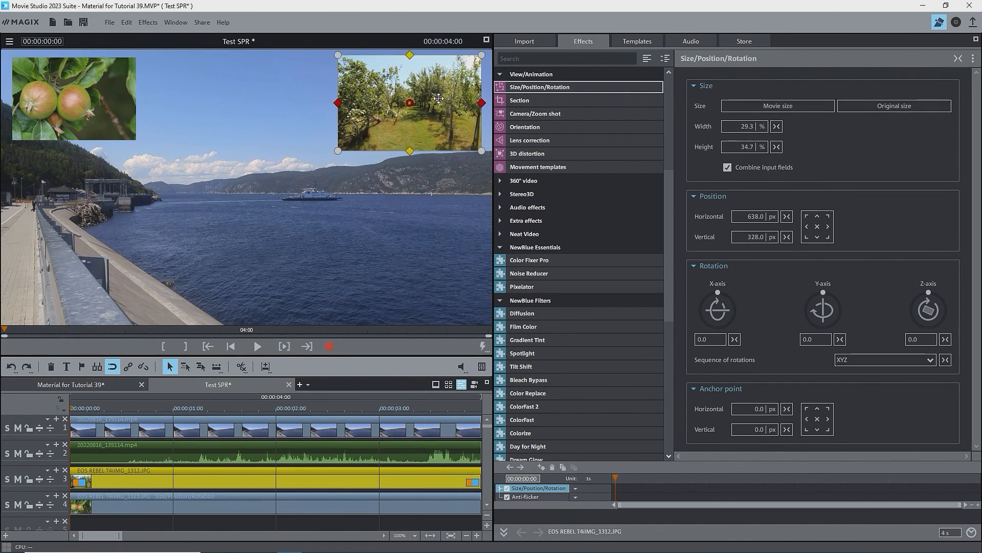